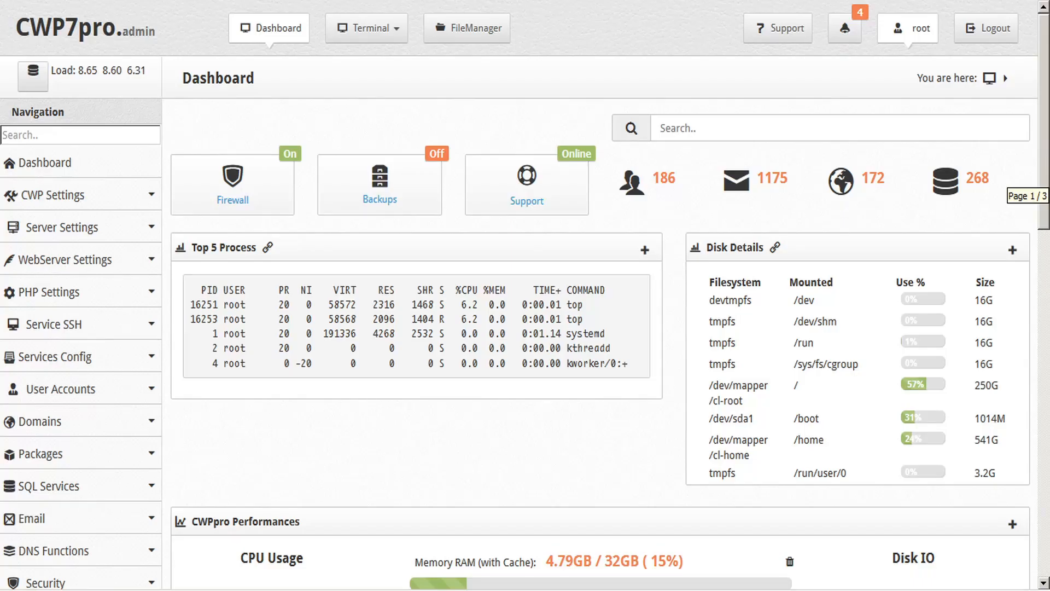
{"action": "mouse_move", "coordinate": [860, 380]}
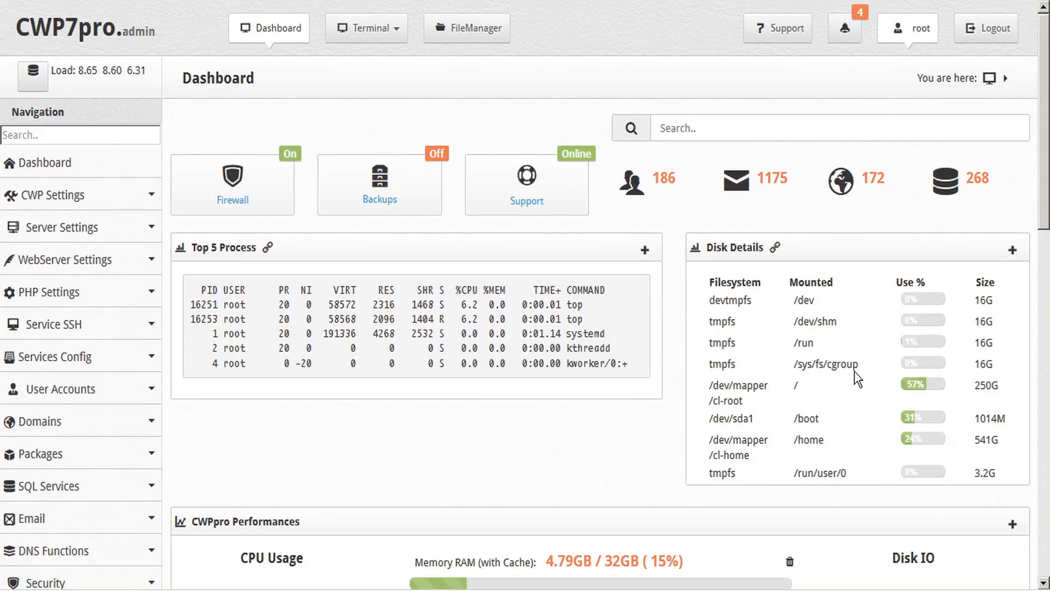
{"action": "mouse_move", "coordinate": [532, 72]}
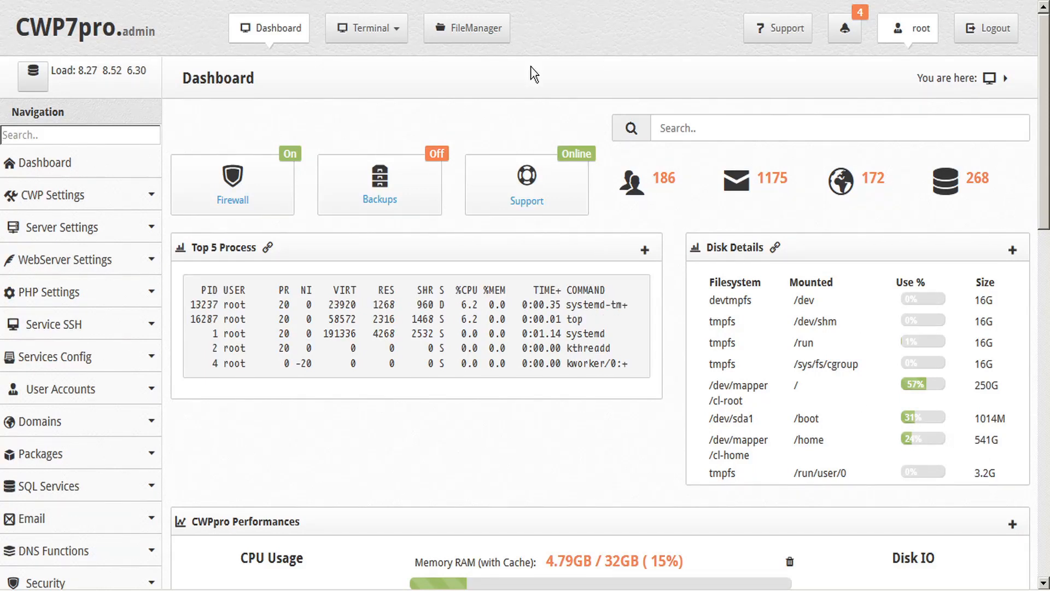
{"action": "mouse_move", "coordinate": [347, 136]}
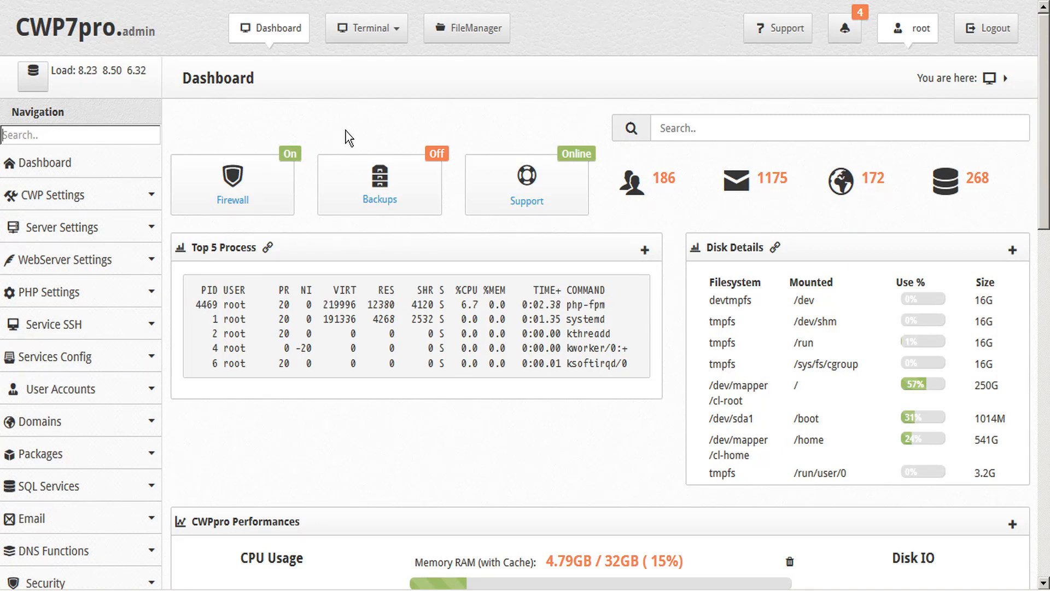
{"action": "mouse_move", "coordinate": [151, 526]}
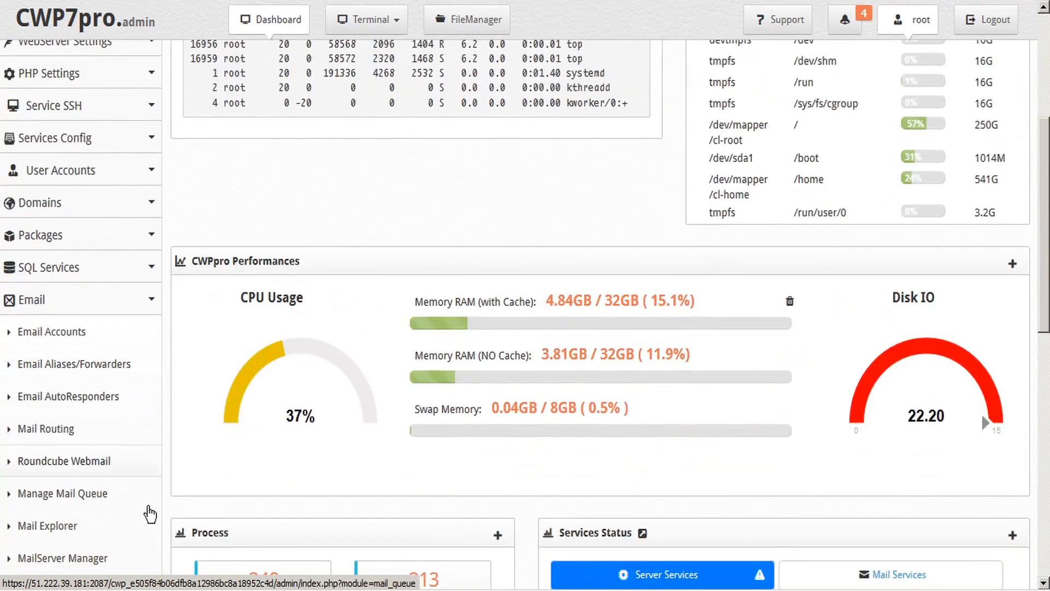
Scroll to the Email section and open MailServer Stats.
{"action": "scroll", "scroll_direction": "down", "scroll_amount": 3}
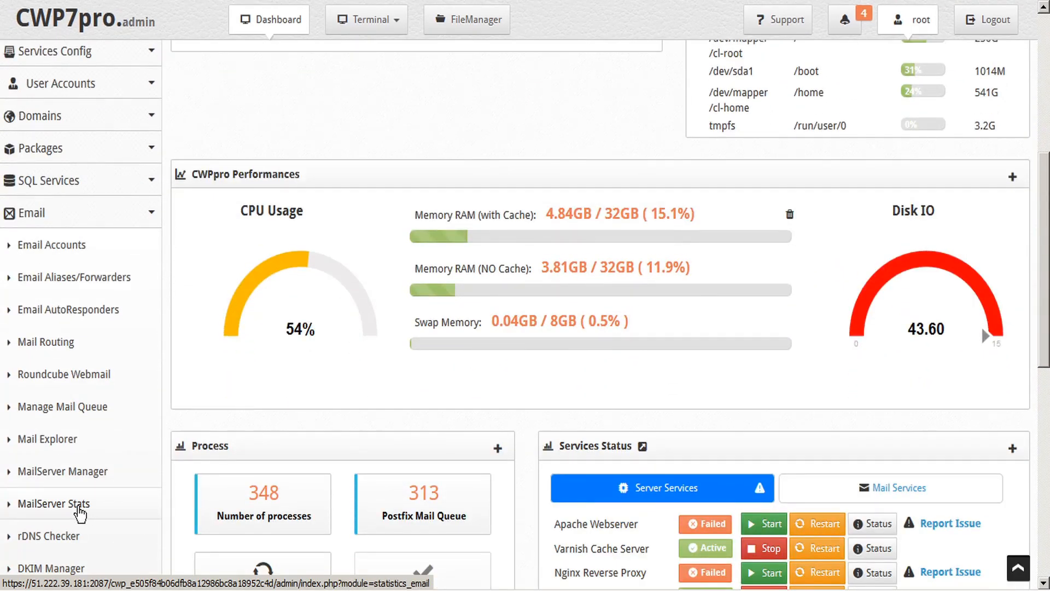
{"action": "left_click", "coordinate": [53, 503]}
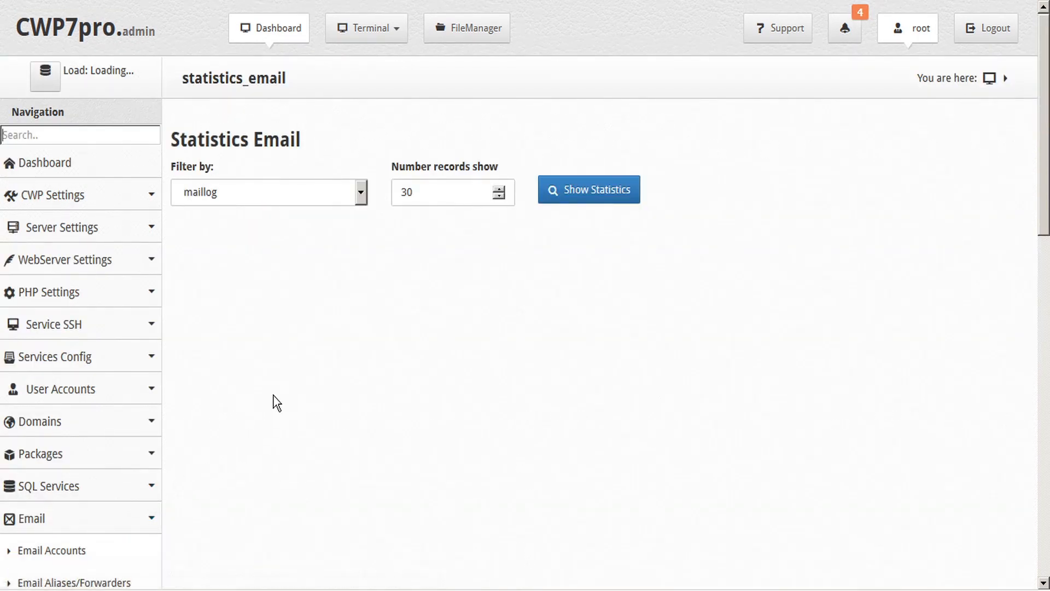
{"action": "mouse_move", "coordinate": [381, 218]}
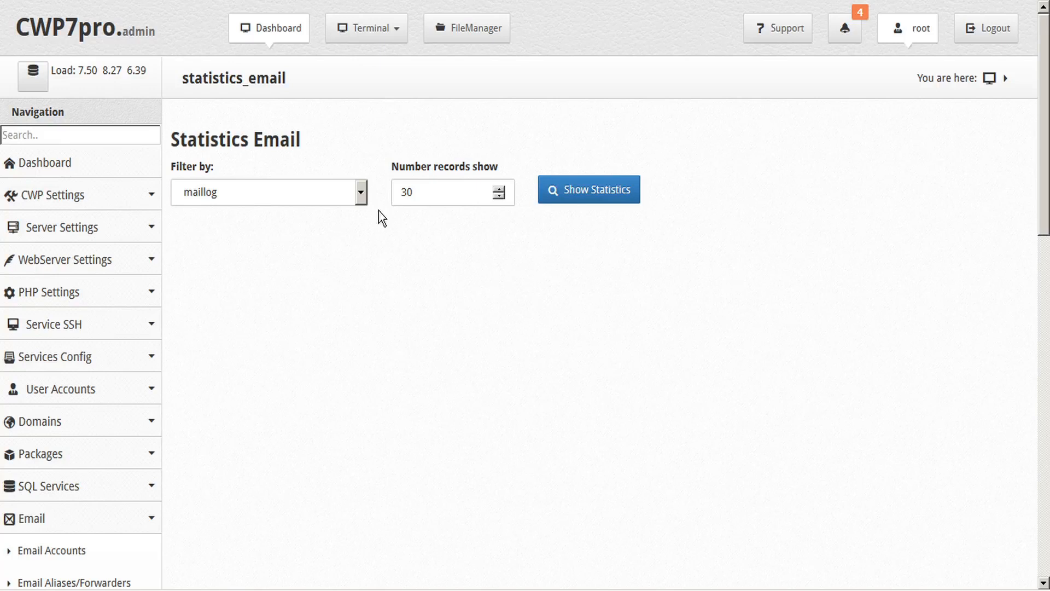
{"action": "mouse_move", "coordinate": [366, 209]}
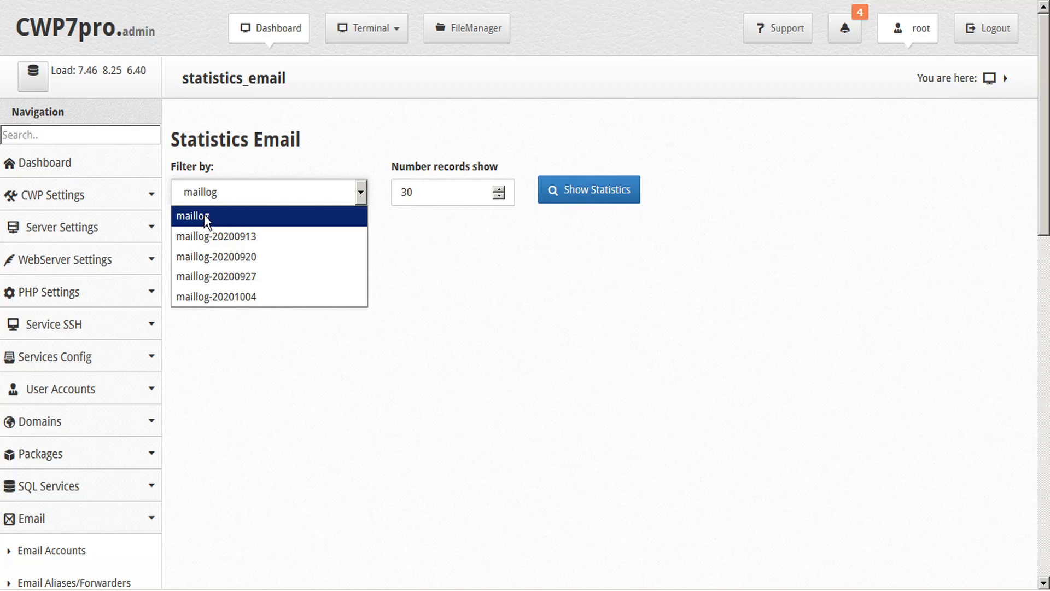
{"action": "mouse_move", "coordinate": [214, 277]}
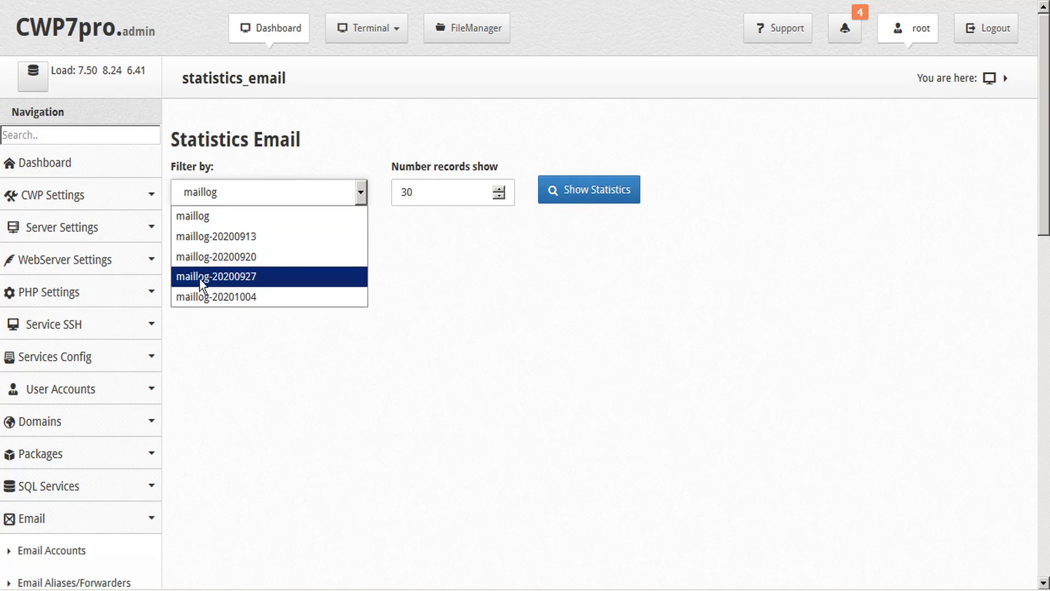
{"action": "mouse_move", "coordinate": [243, 220]}
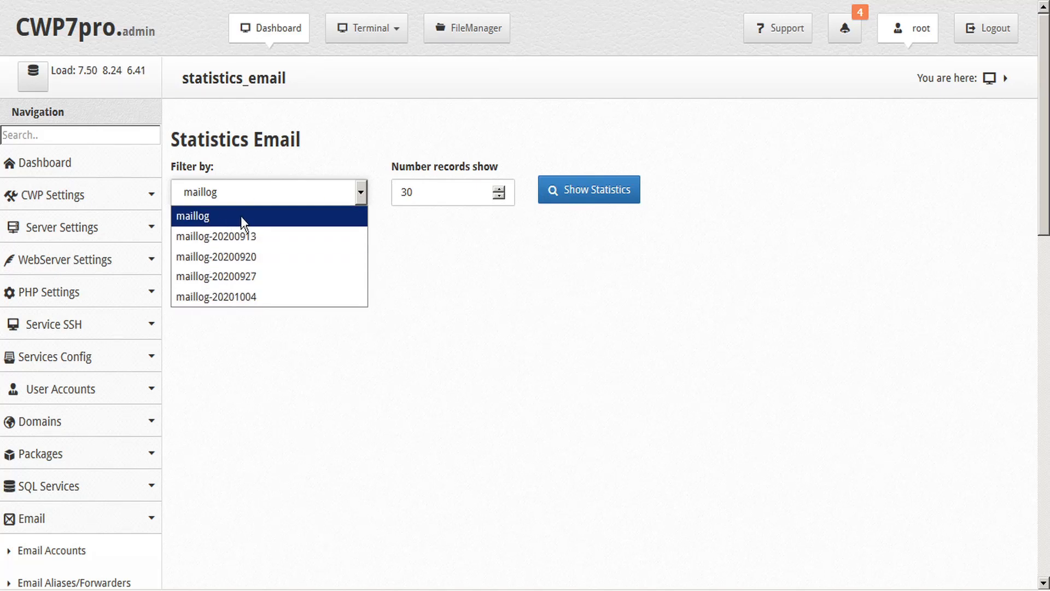
Keep maillog as the Filter by log and generate its statistics.
{"action": "left_click", "coordinate": [193, 215]}
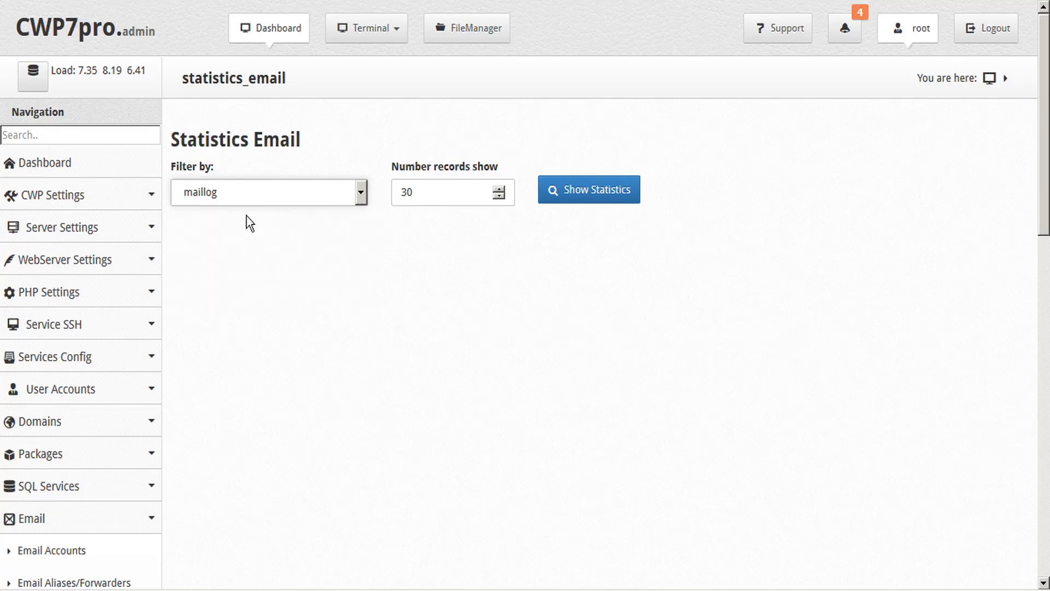
{"action": "left_click", "coordinate": [588, 188]}
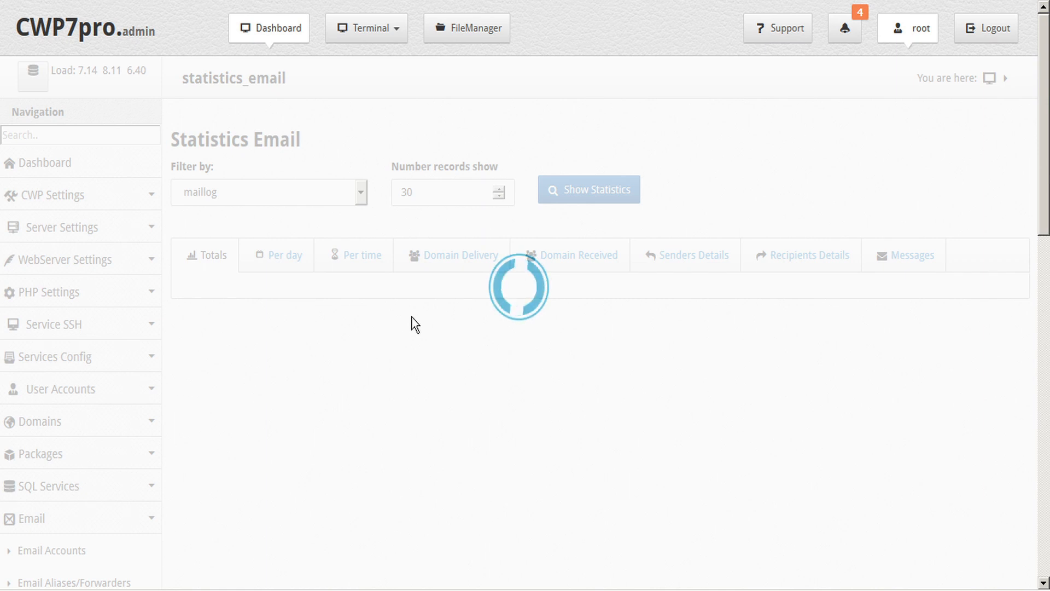
Load the maillog totals (9824 received) and list the available older mail logs.
{"action": "left_click", "coordinate": [588, 190]}
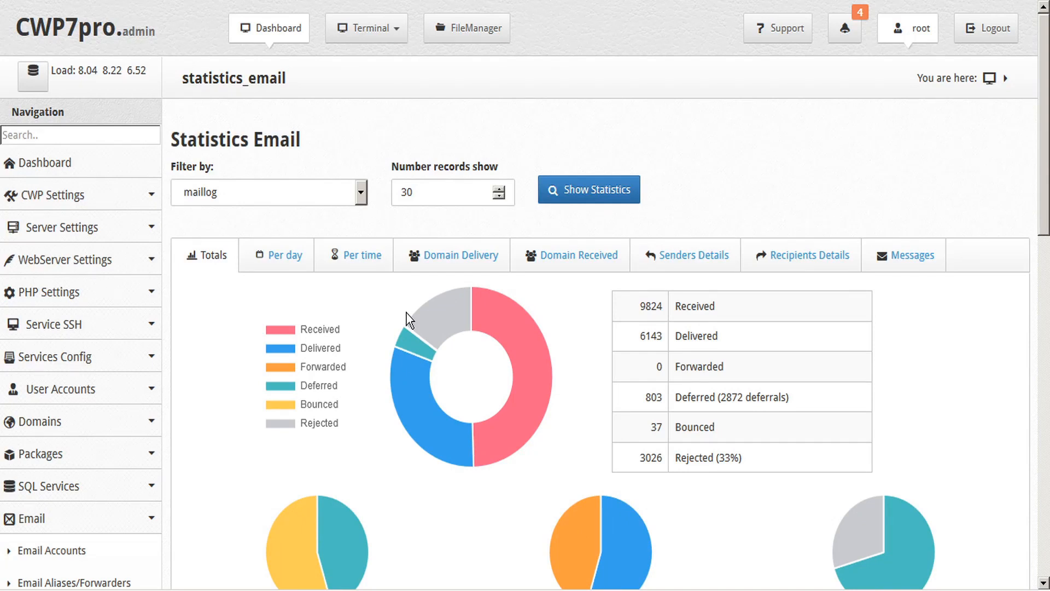
{"action": "left_click", "coordinate": [360, 192]}
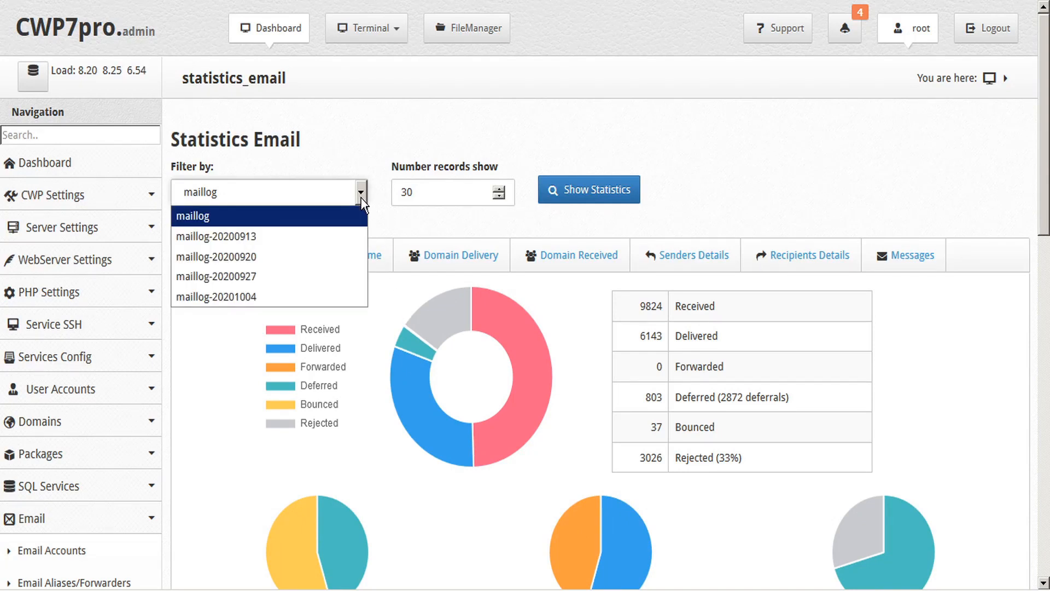
{"action": "mouse_move", "coordinate": [265, 236]}
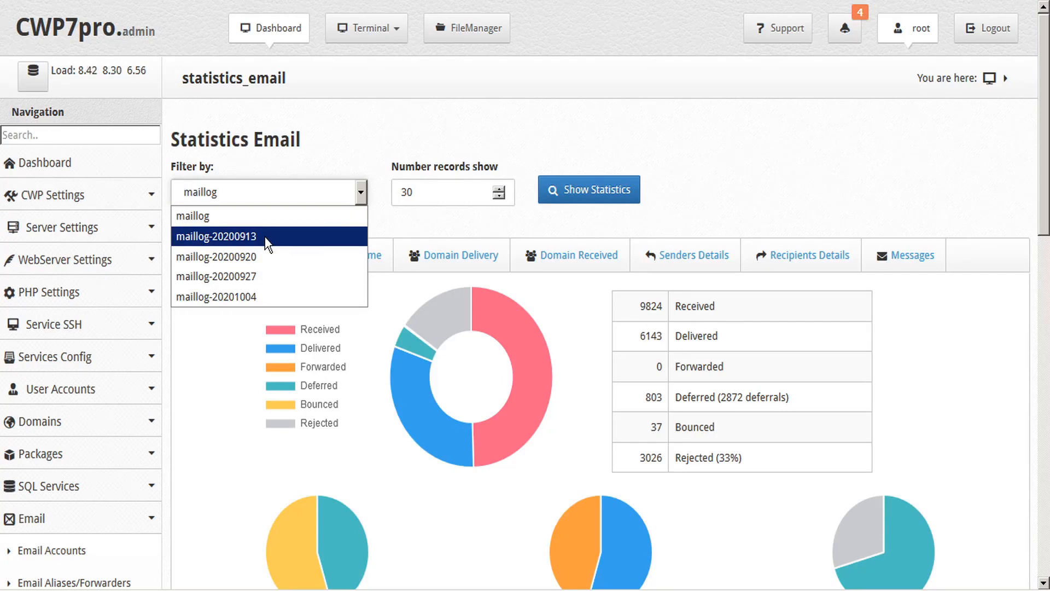
Analyse maillog-20200913, showing 22609 received and 24487 delivered.
{"action": "left_click", "coordinate": [215, 235]}
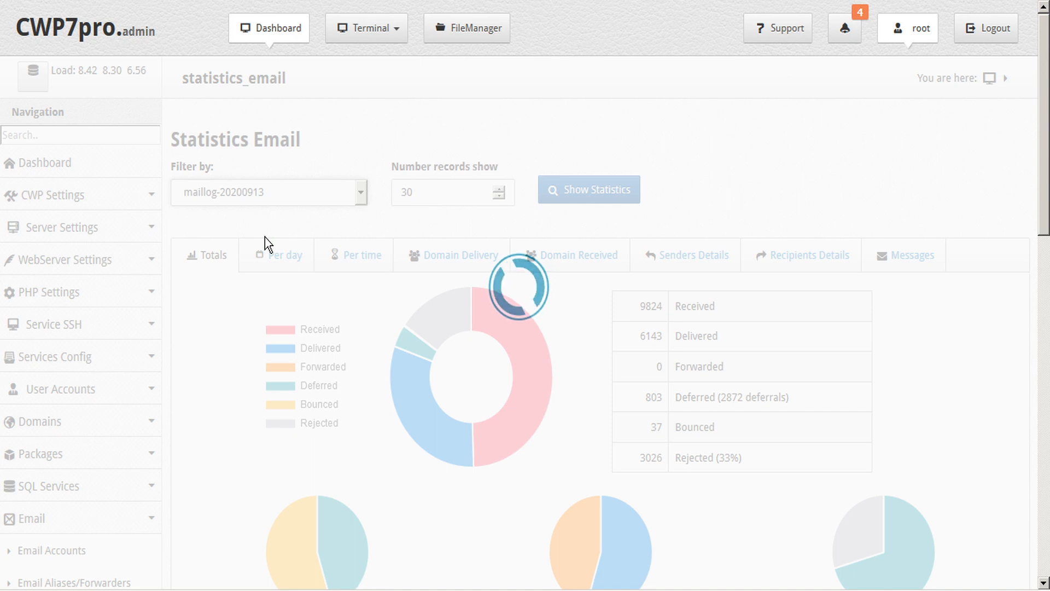
{"action": "mouse_move", "coordinate": [381, 201]}
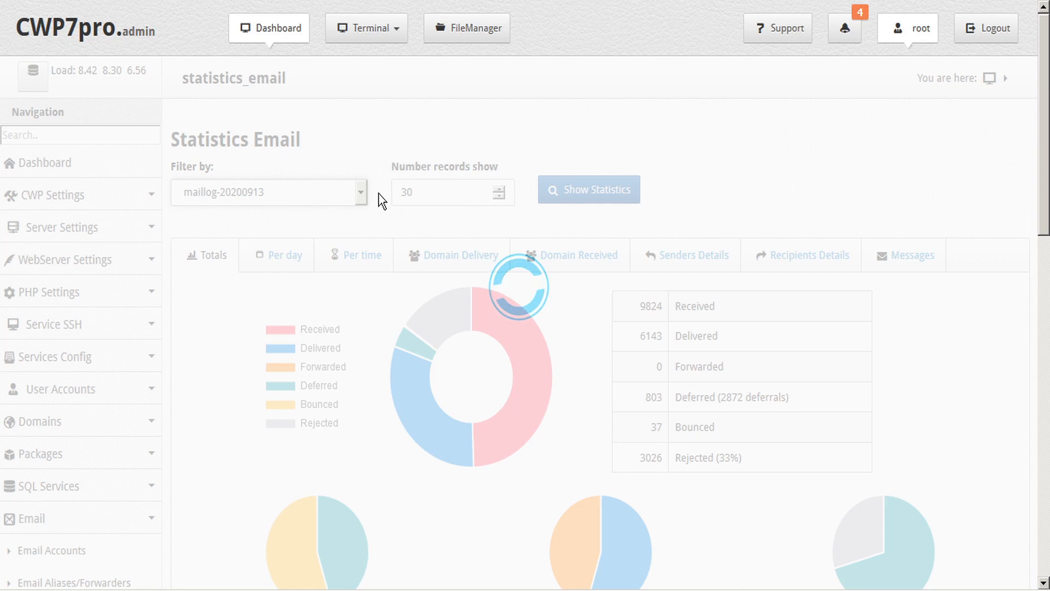
{"action": "left_click", "coordinate": [589, 190]}
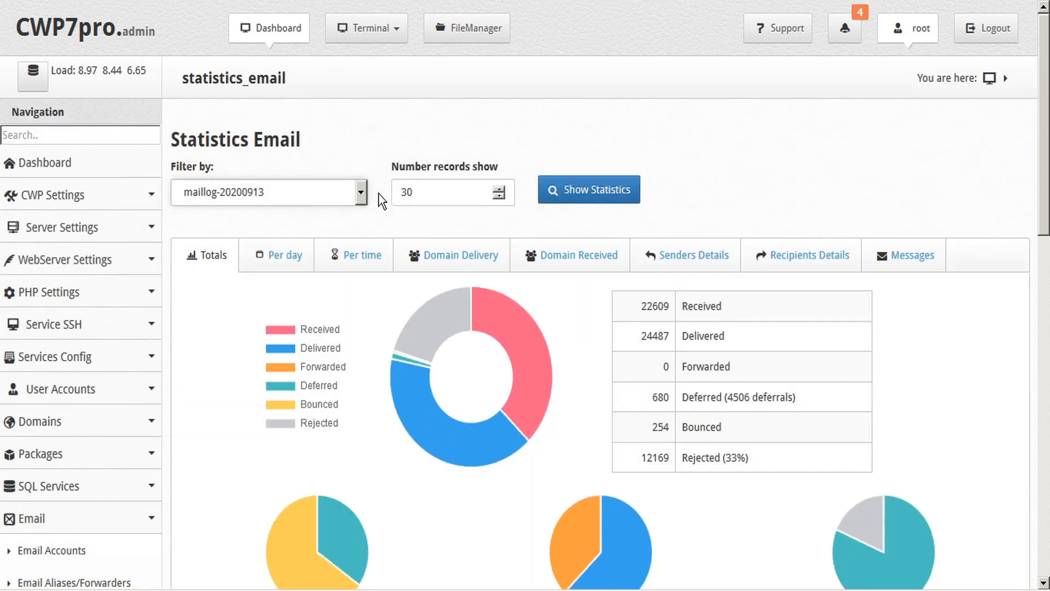
{"action": "left_click", "coordinate": [360, 192]}
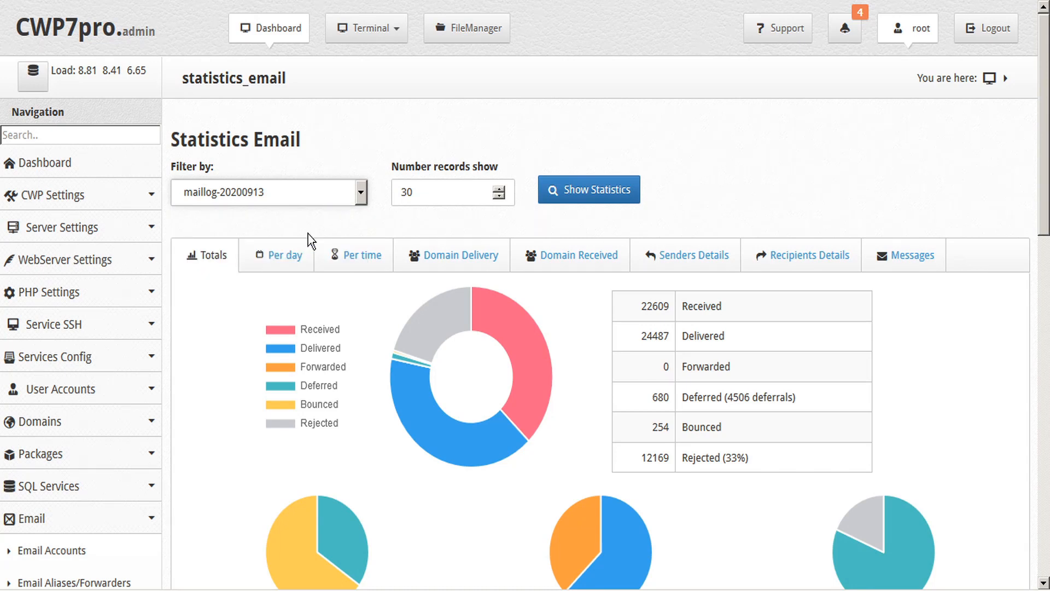
{"action": "mouse_move", "coordinate": [603, 198]}
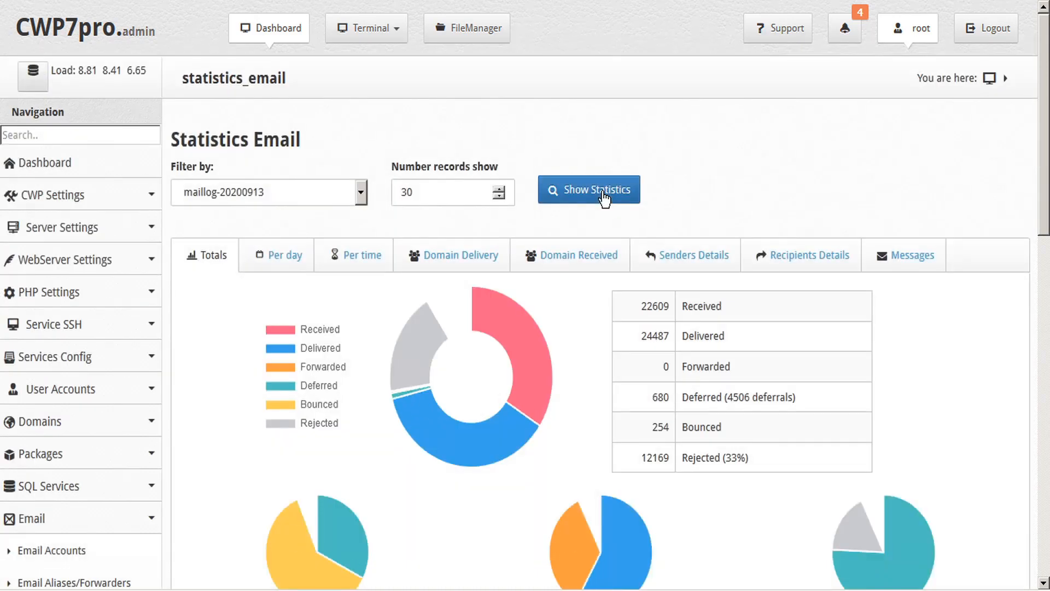
Hide Bounced from the maillog-20200913 totals donut chart and review all charts.
{"action": "scroll", "scroll_direction": "down", "scroll_amount": 3}
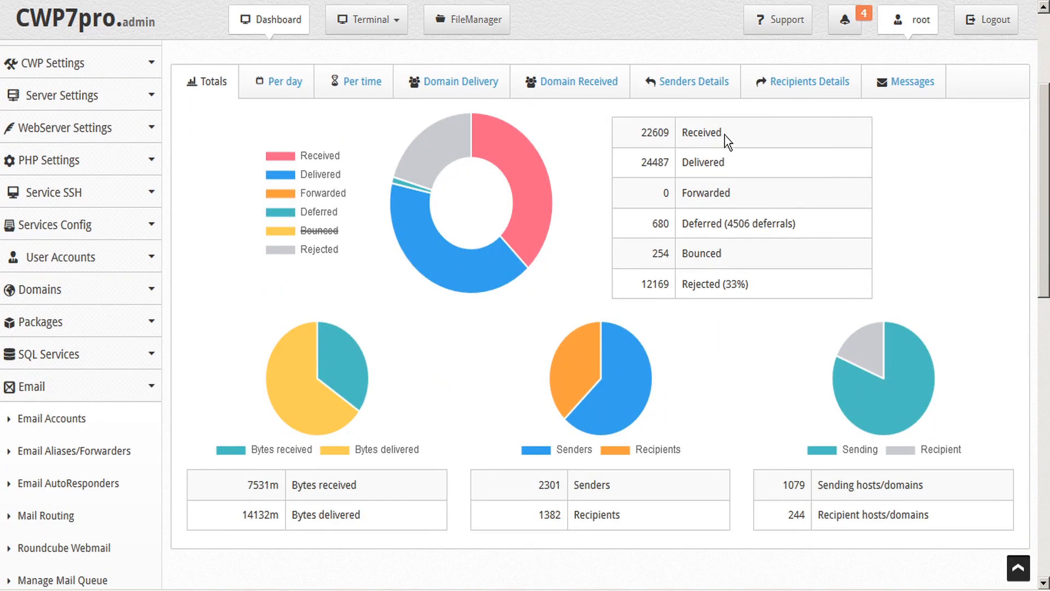
{"action": "mouse_move", "coordinate": [715, 198]}
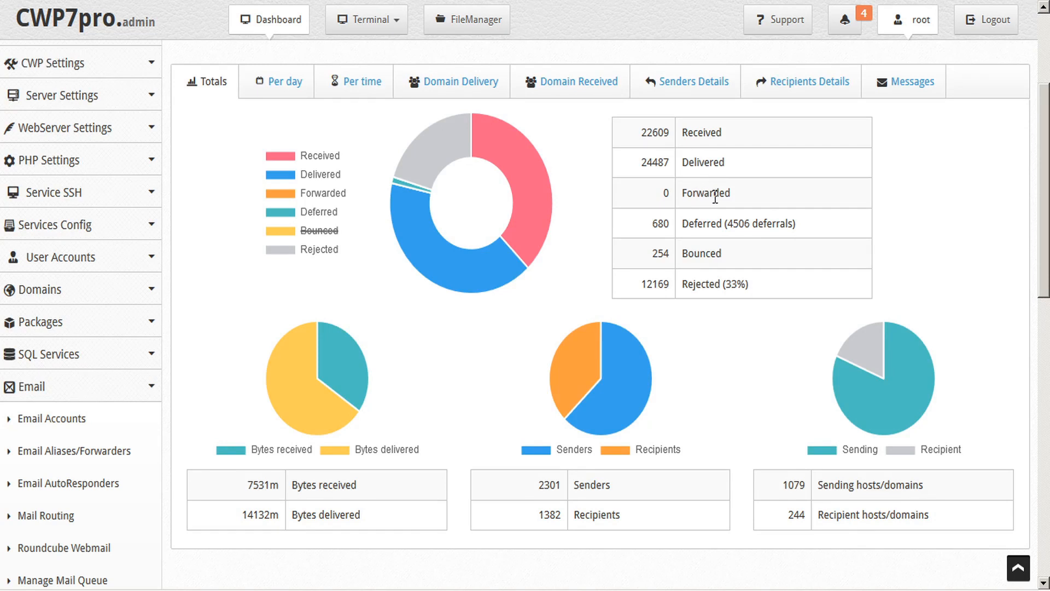
{"action": "mouse_move", "coordinate": [729, 263]}
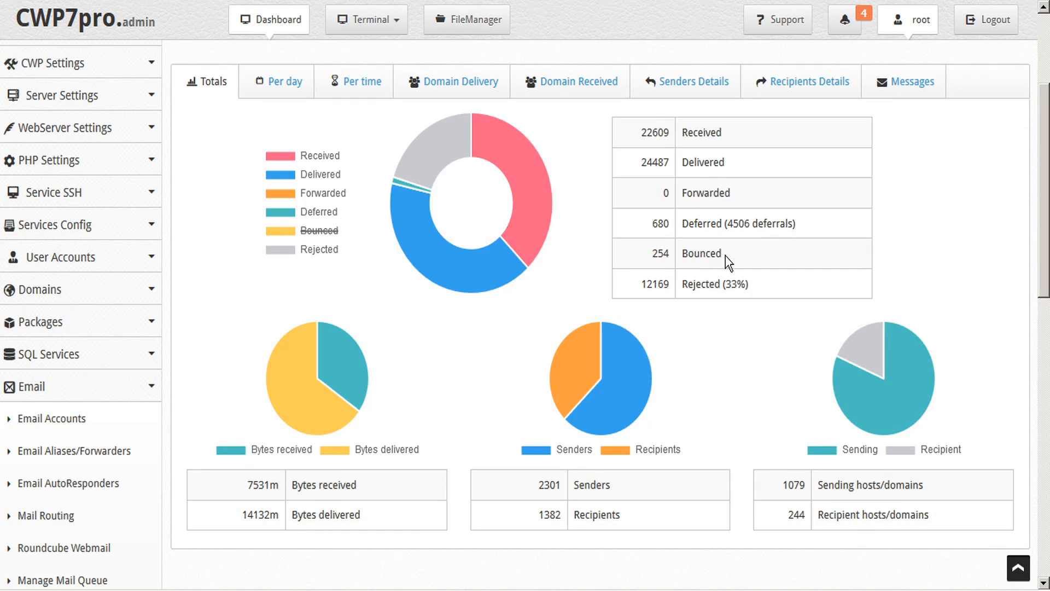
{"action": "mouse_move", "coordinate": [633, 297]}
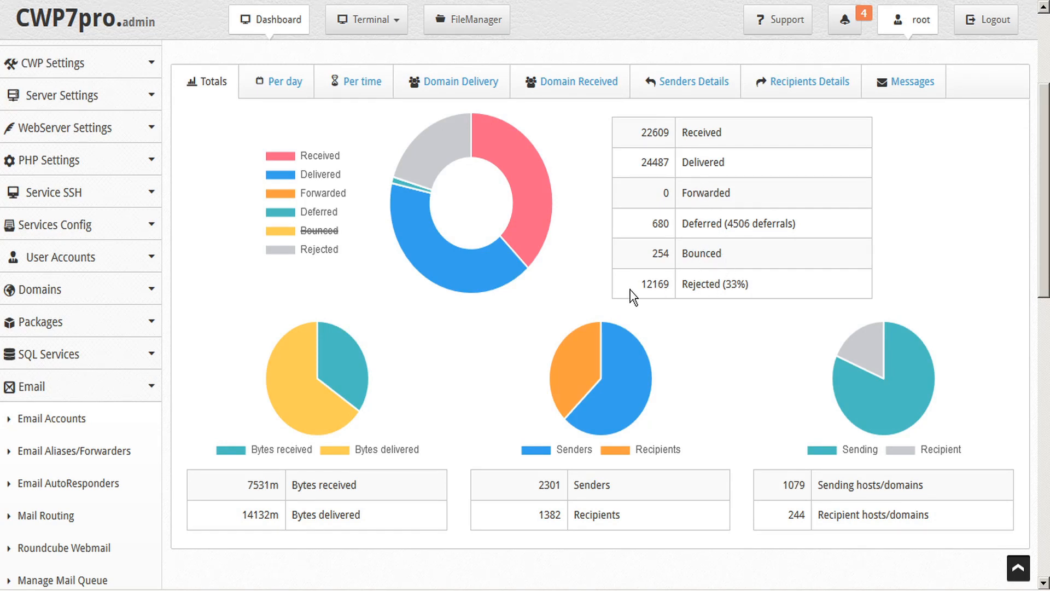
{"action": "mouse_move", "coordinate": [692, 280]}
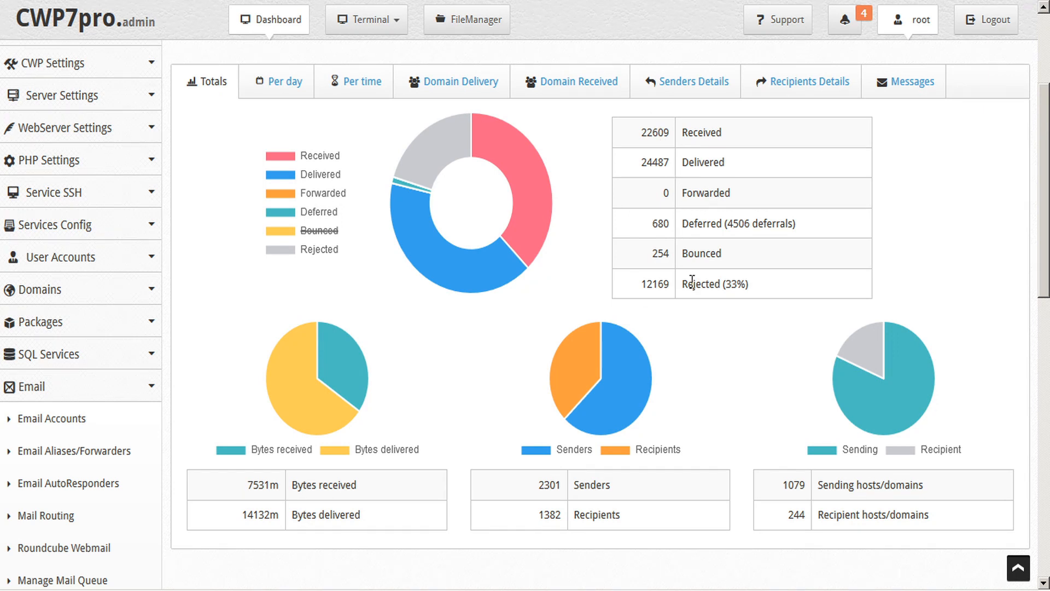
{"action": "mouse_move", "coordinate": [415, 243]}
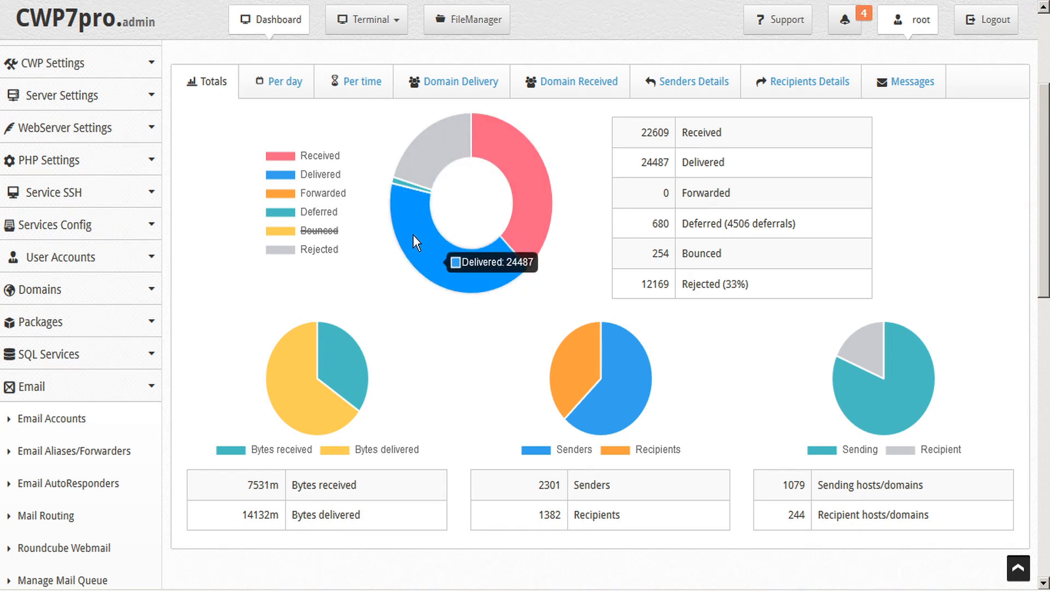
{"action": "scroll", "scroll_direction": "up", "scroll_amount": 3}
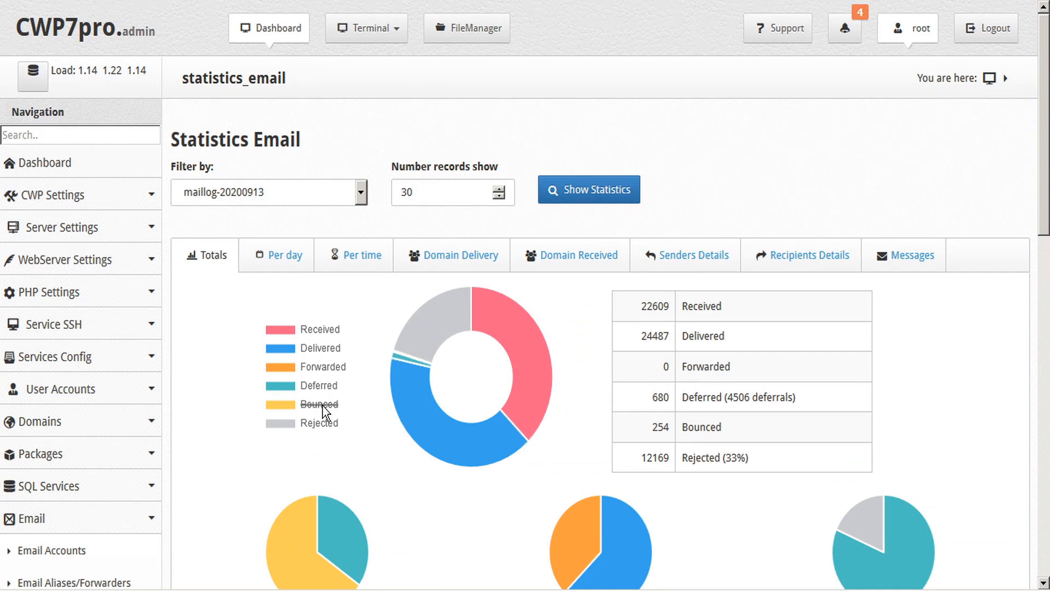
{"action": "left_click", "coordinate": [320, 329]}
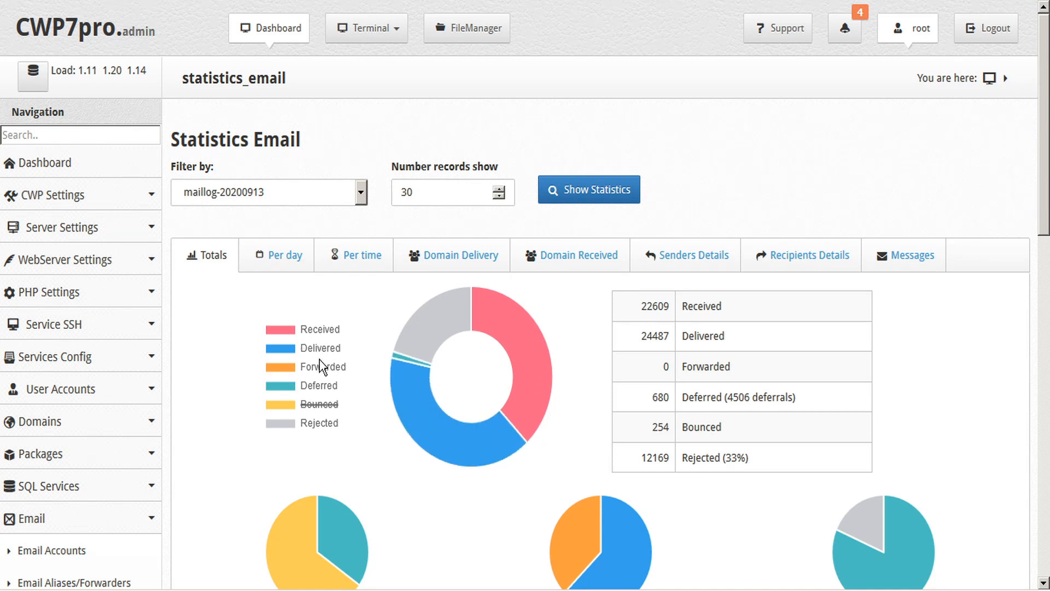
{"action": "mouse_move", "coordinate": [322, 392]}
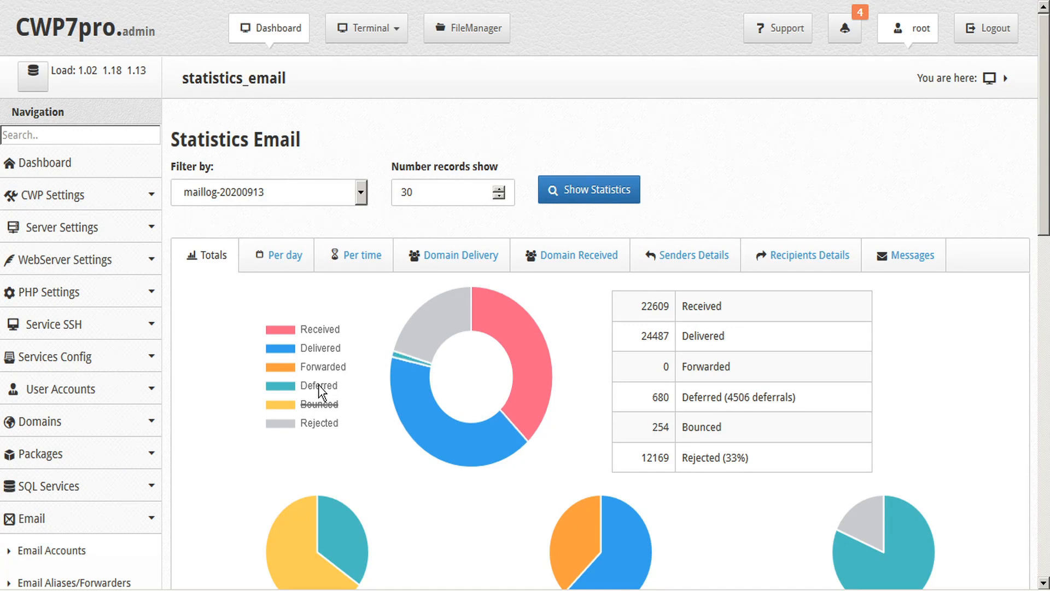
{"action": "scroll", "scroll_direction": "down", "scroll_amount": 3}
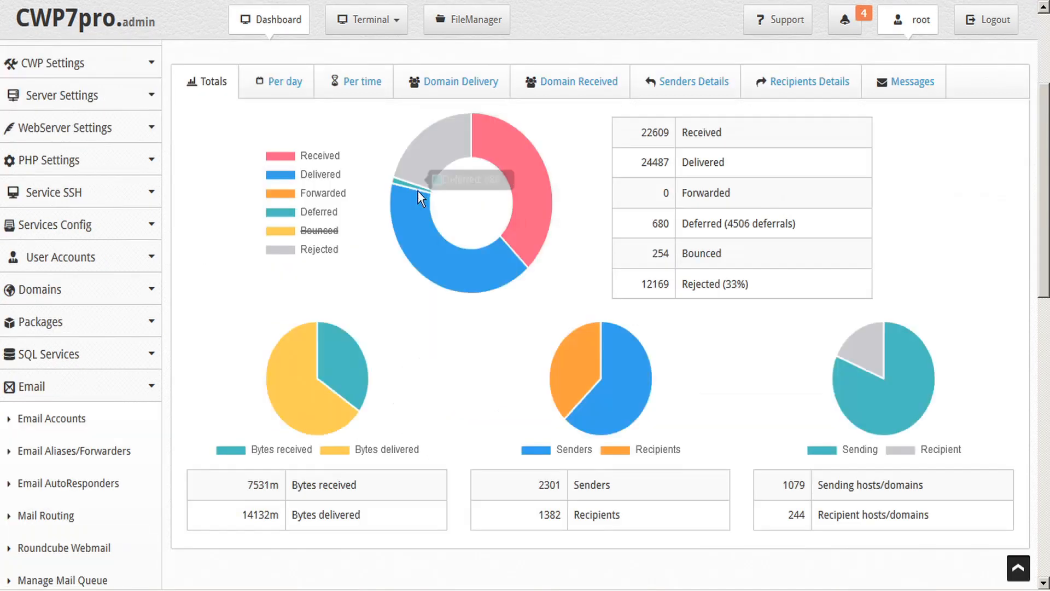
{"action": "mouse_move", "coordinate": [312, 176]}
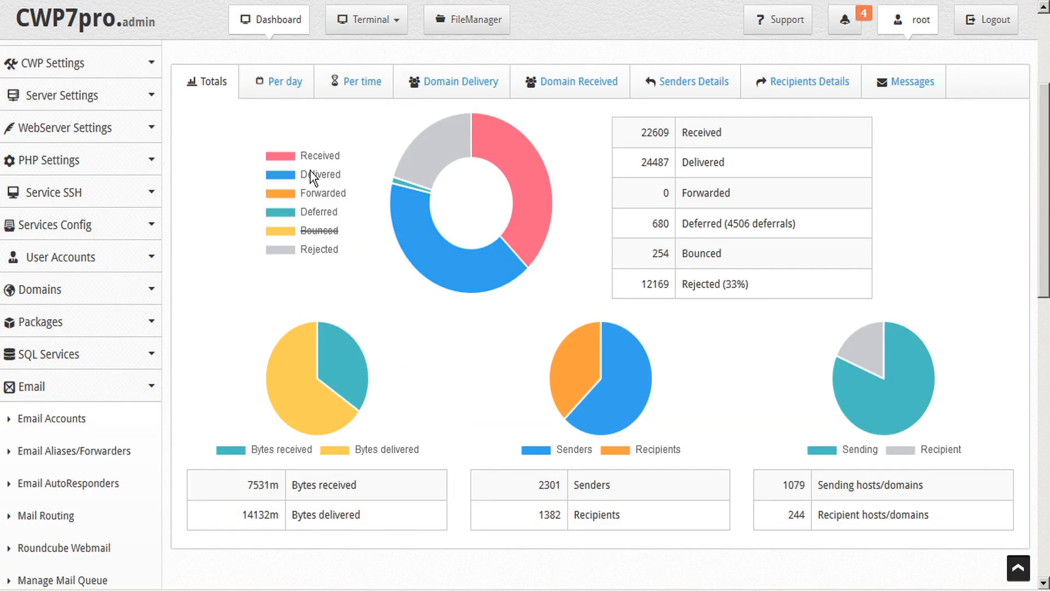
{"action": "mouse_move", "coordinate": [315, 376]}
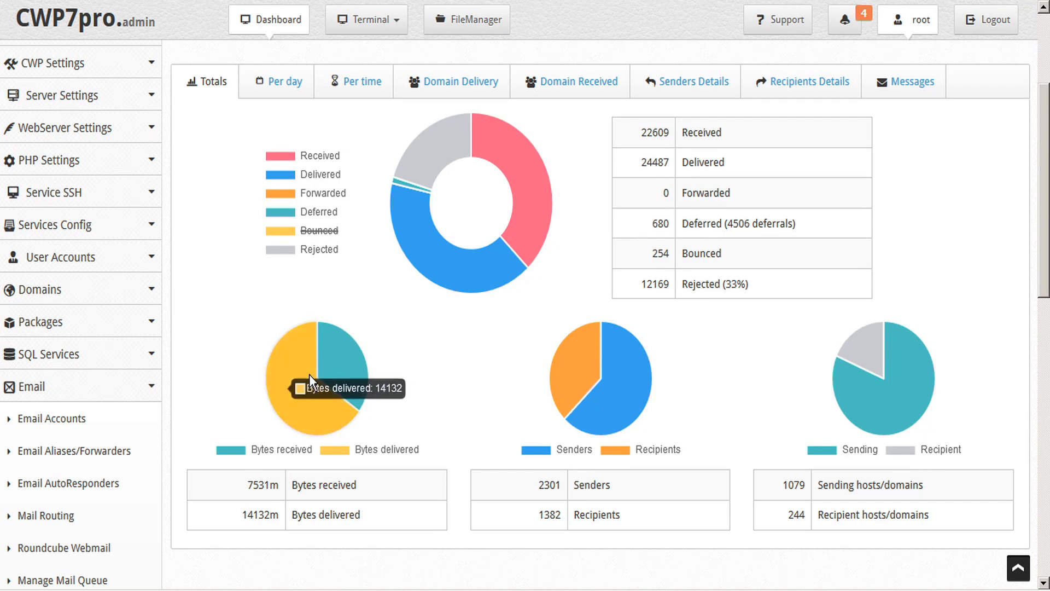
{"action": "mouse_move", "coordinate": [347, 363]}
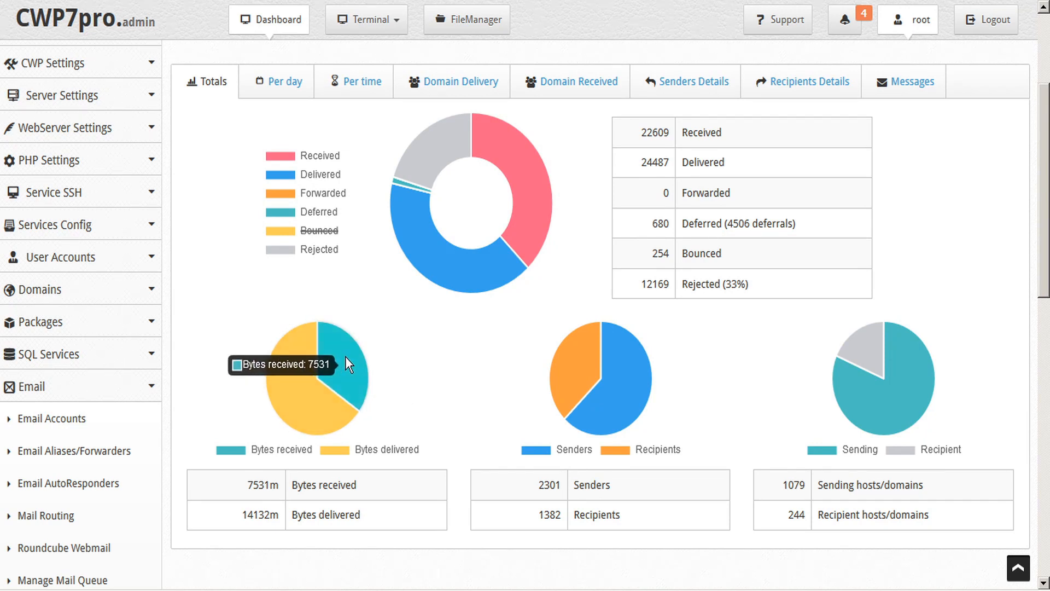
{"action": "mouse_move", "coordinate": [325, 404]}
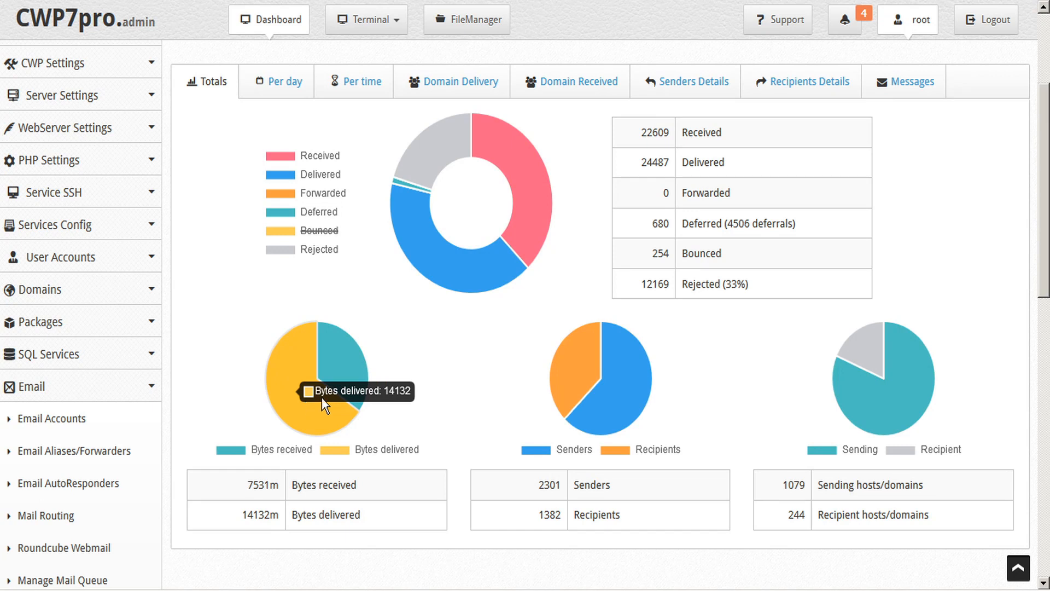
{"action": "mouse_move", "coordinate": [583, 355]}
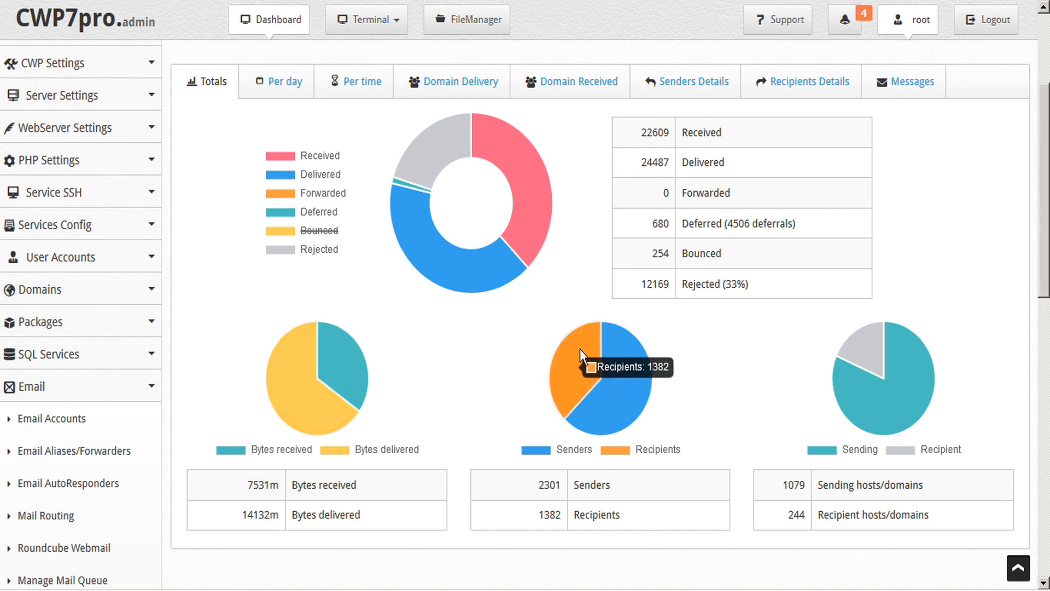
{"action": "mouse_move", "coordinate": [733, 381]}
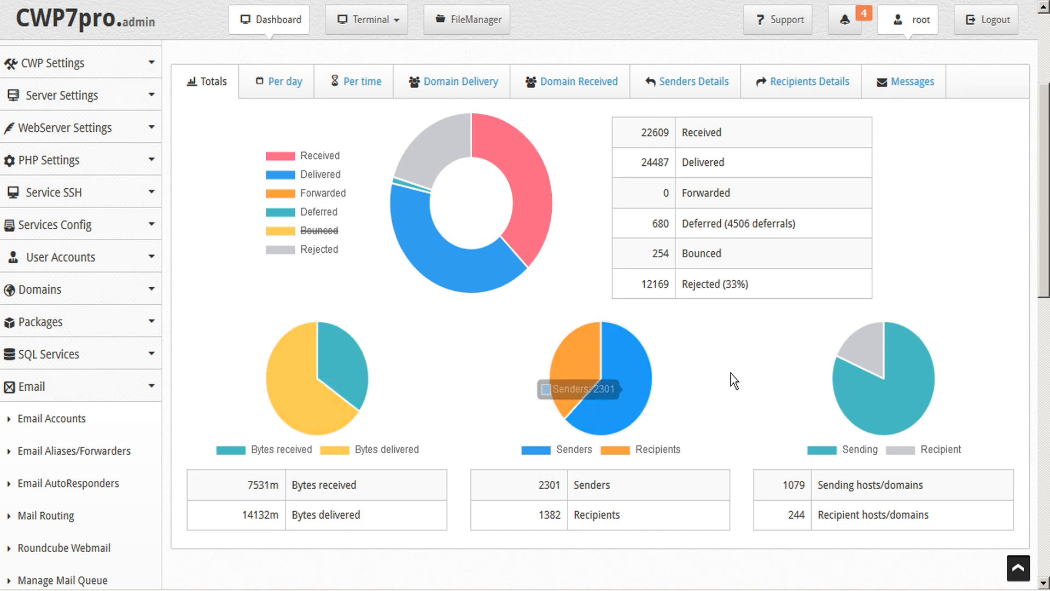
{"action": "mouse_move", "coordinate": [881, 346]}
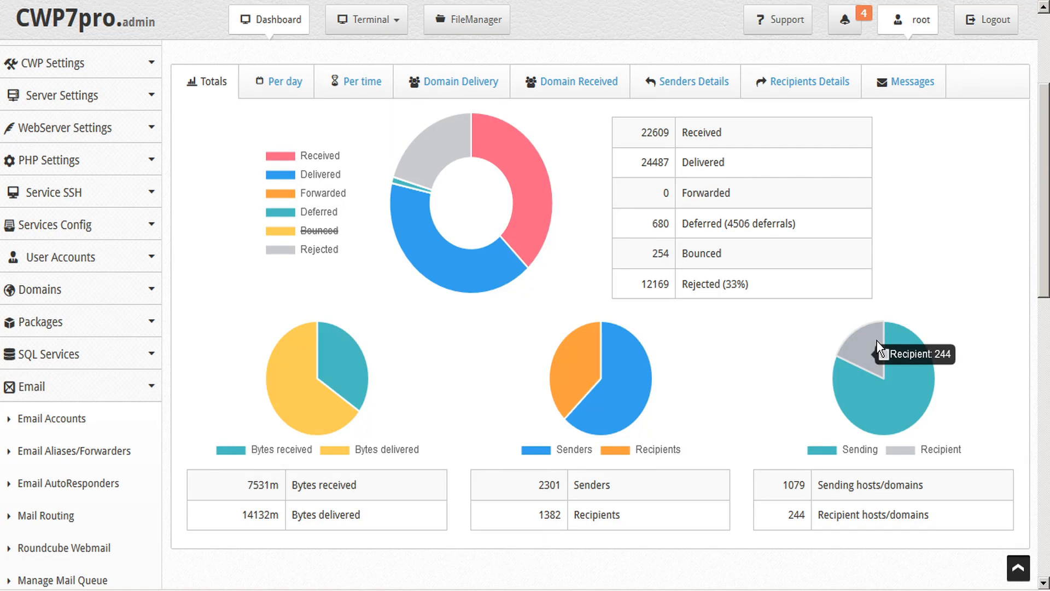
{"action": "mouse_move", "coordinate": [881, 416]}
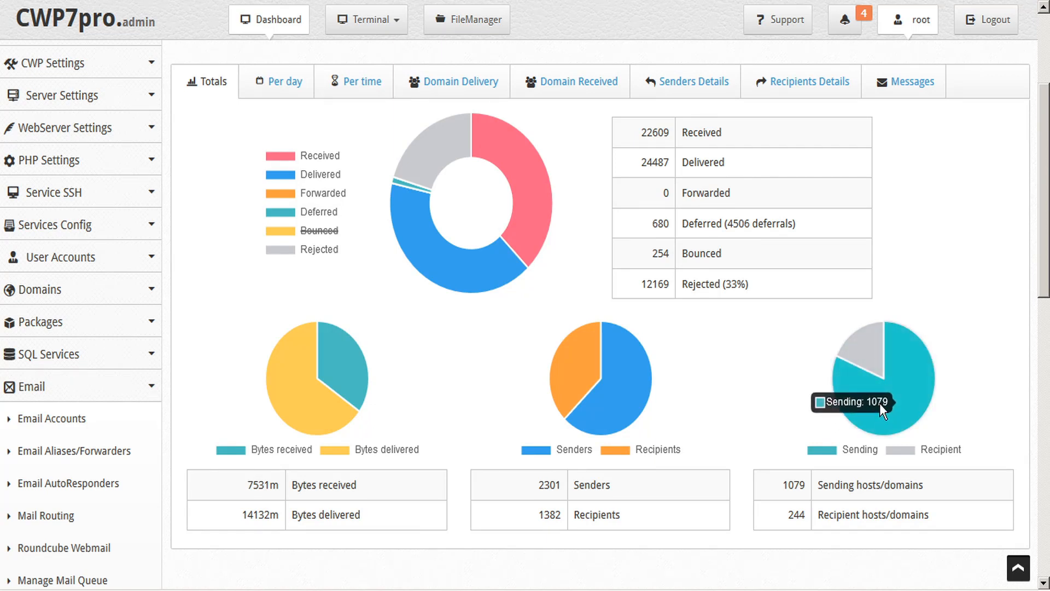
{"action": "mouse_move", "coordinate": [867, 486]}
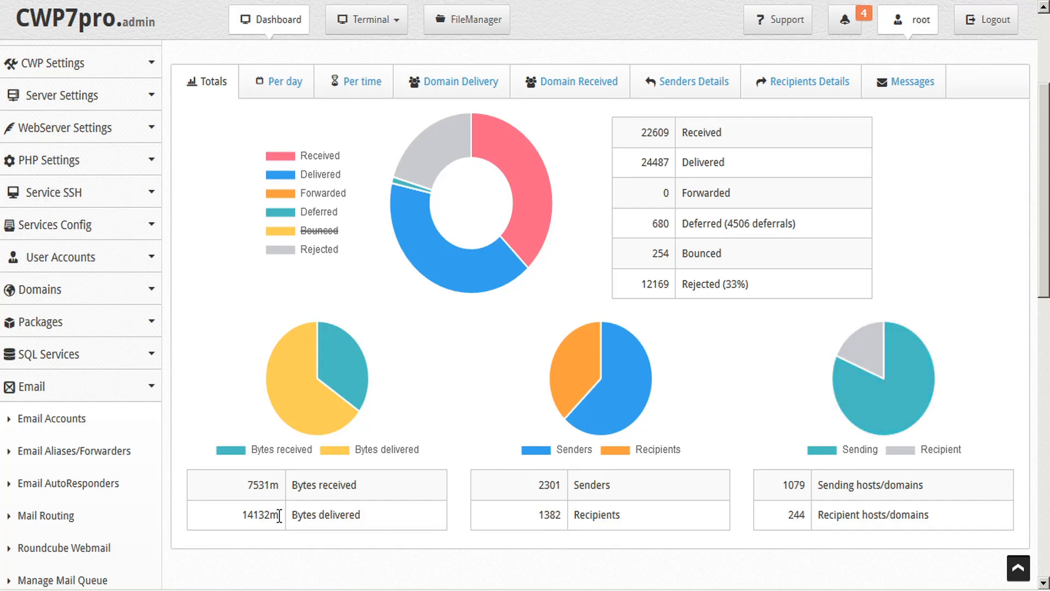
{"action": "mouse_move", "coordinate": [280, 475]}
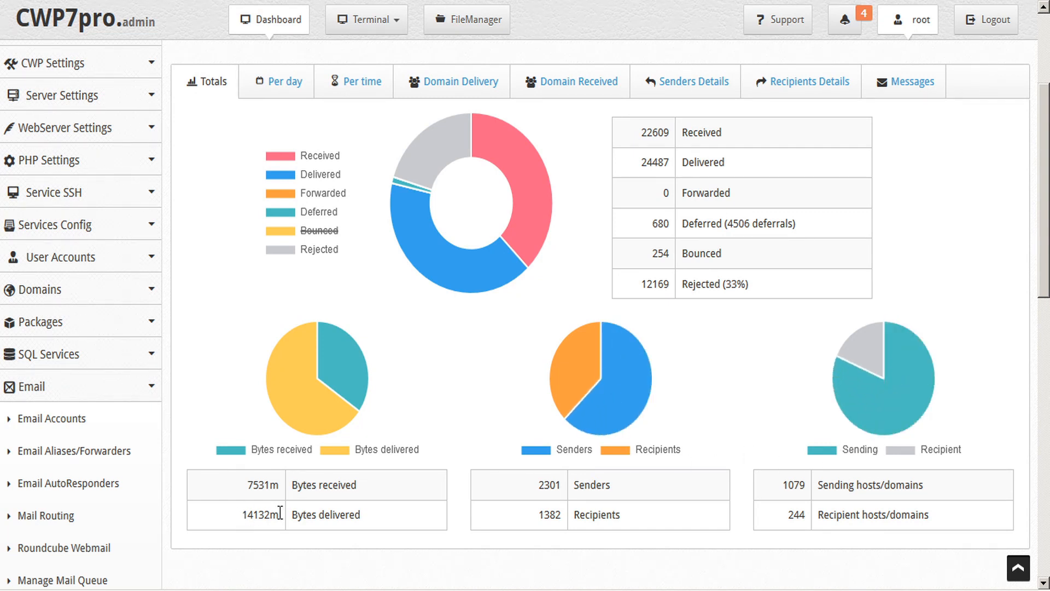
{"action": "mouse_move", "coordinate": [800, 81]}
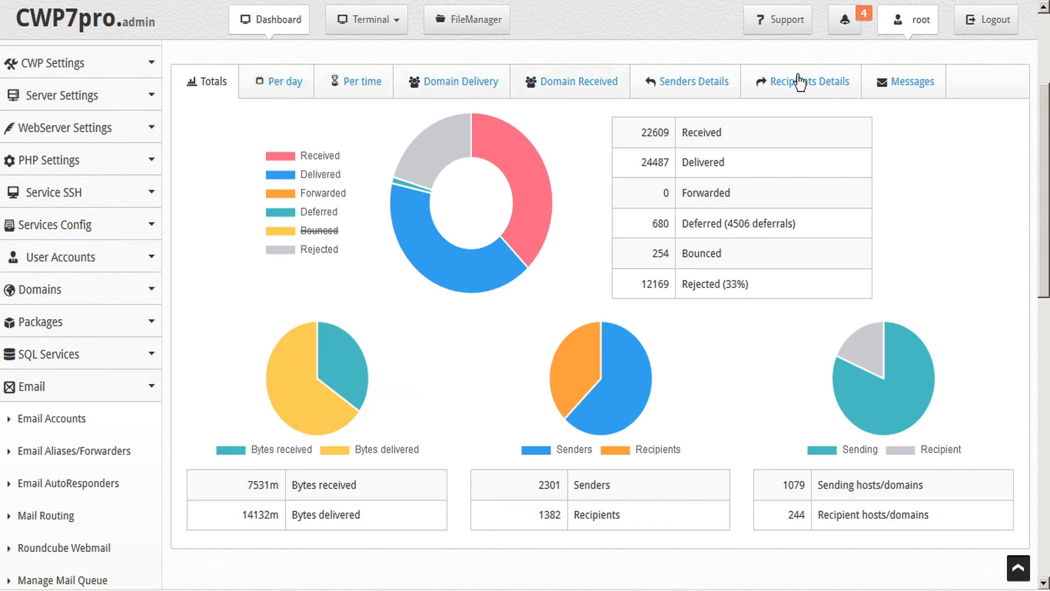
{"action": "mouse_move", "coordinate": [263, 86]}
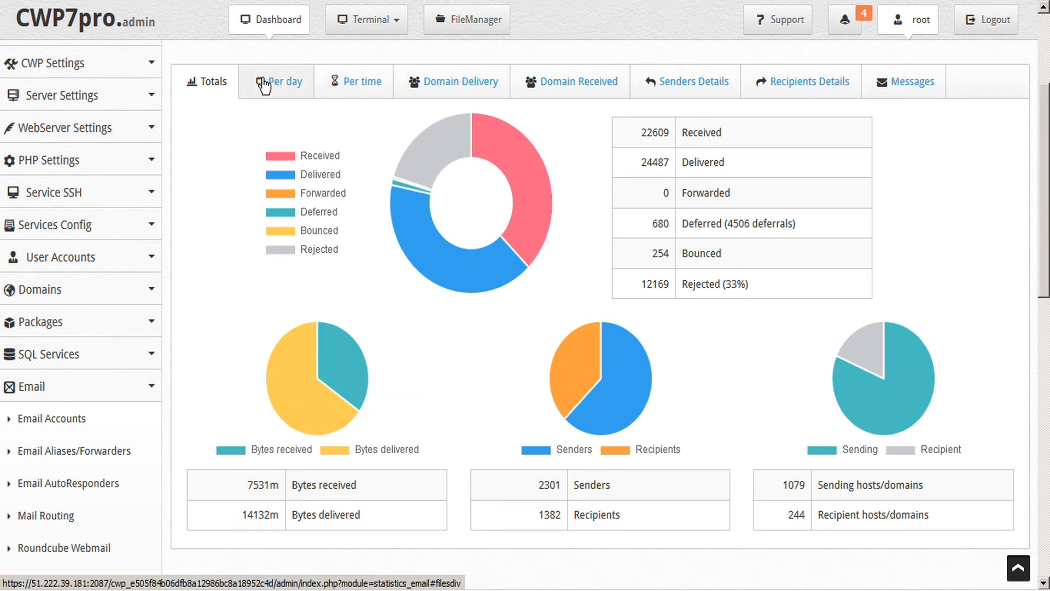
View the Per day report chart and table for Sep 6–13.
{"action": "left_click", "coordinate": [277, 81]}
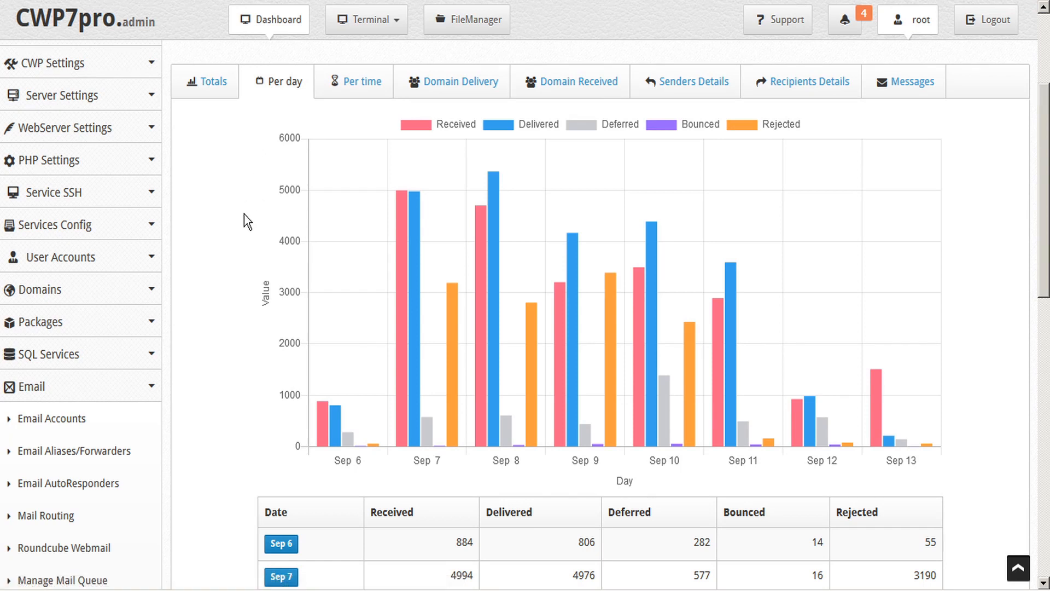
{"action": "mouse_move", "coordinate": [592, 513]}
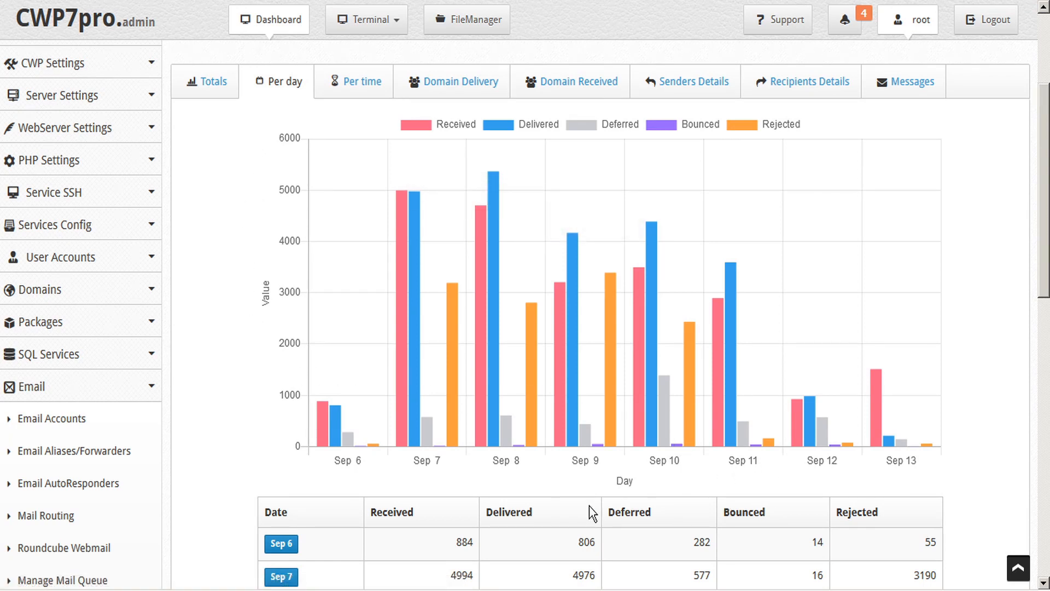
{"action": "scroll", "scroll_direction": "down", "scroll_amount": 3}
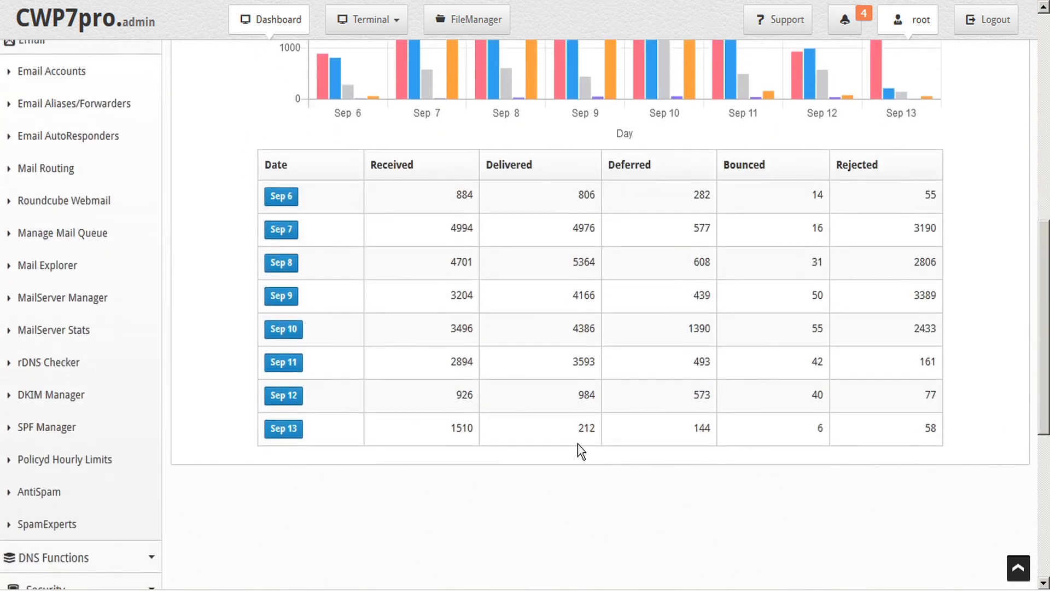
{"action": "scroll", "scroll_direction": "up", "scroll_amount": 3}
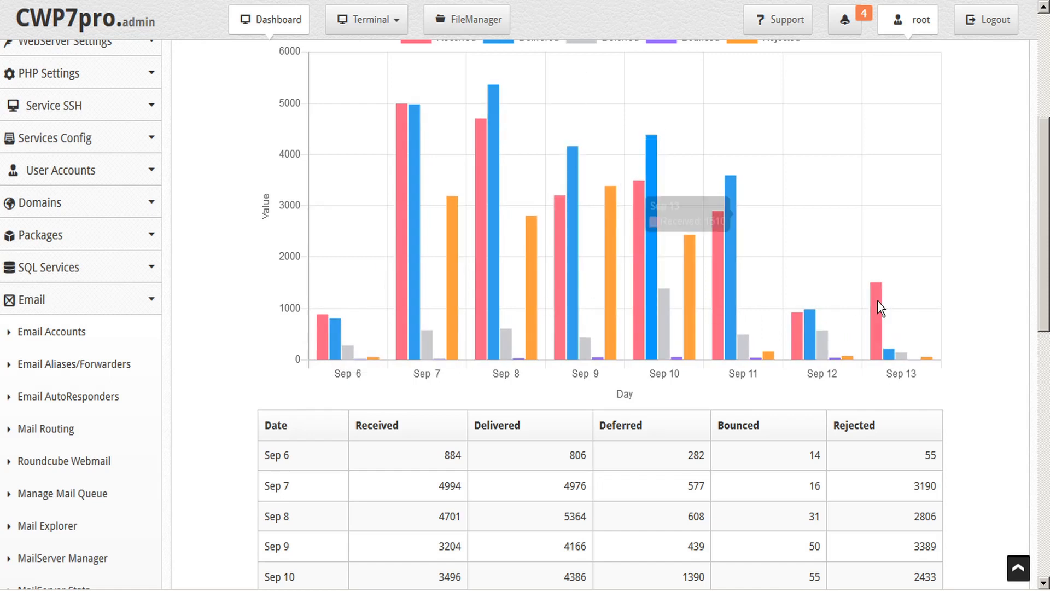
{"action": "mouse_move", "coordinate": [873, 308]}
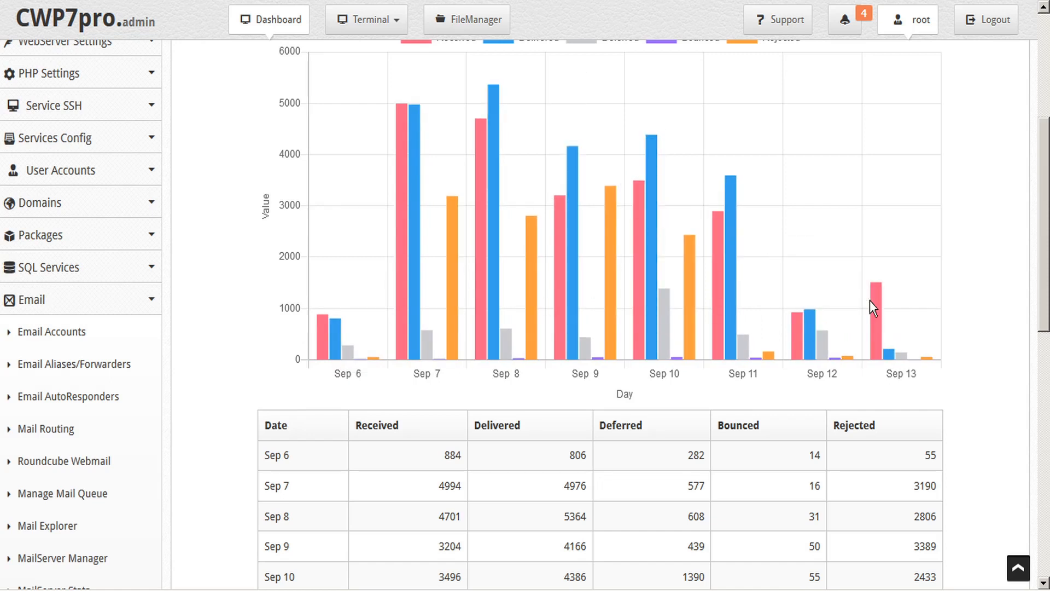
{"action": "scroll", "scroll_direction": "up", "scroll_amount": 3}
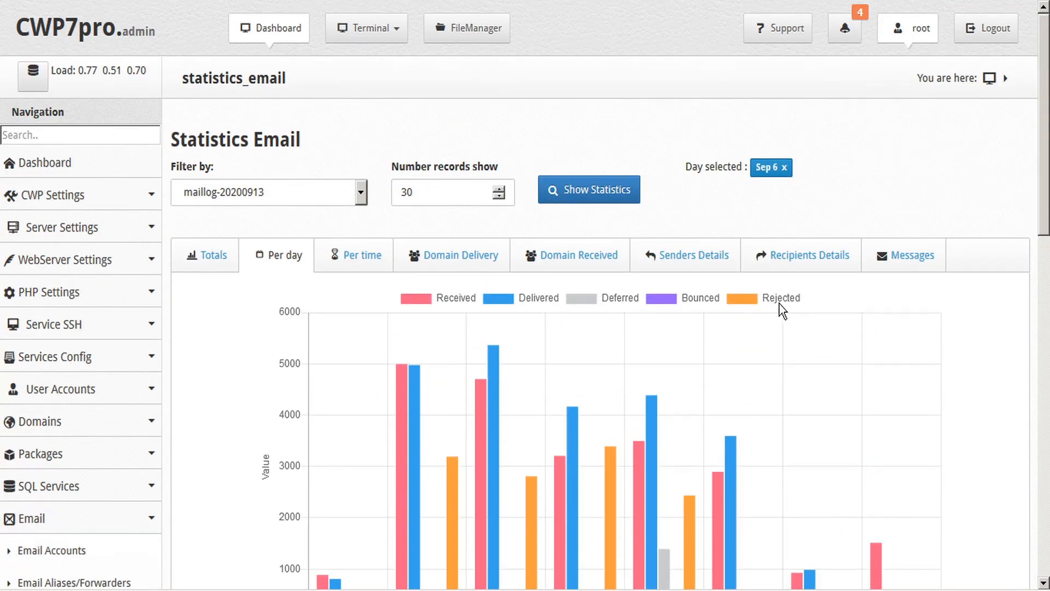
Toggle the Rejected and Deferred series in the daily chart legend.
{"action": "left_click", "coordinate": [781, 298]}
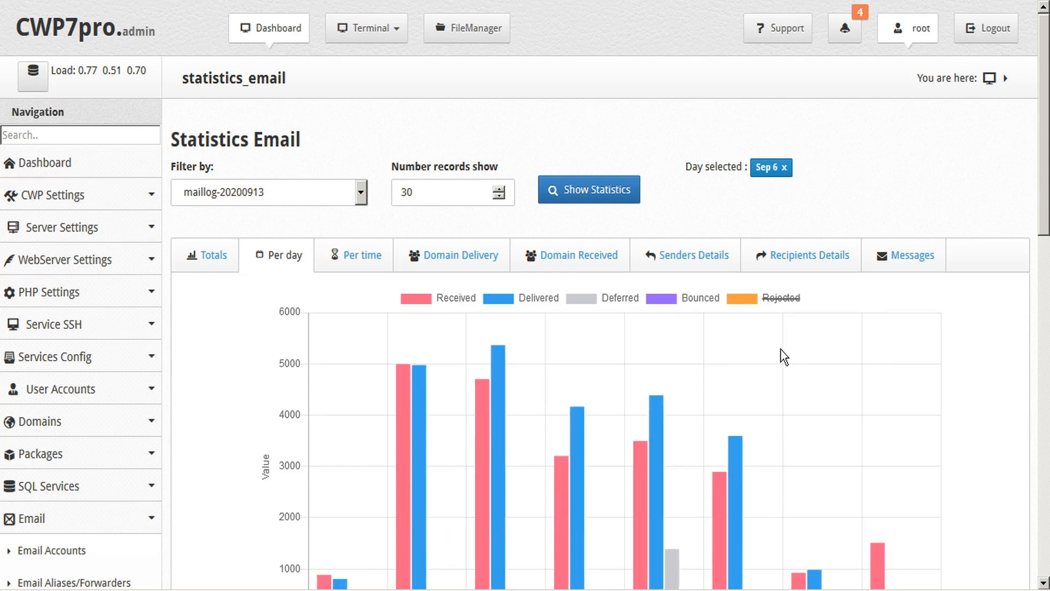
{"action": "scroll", "scroll_direction": "down", "scroll_amount": 3}
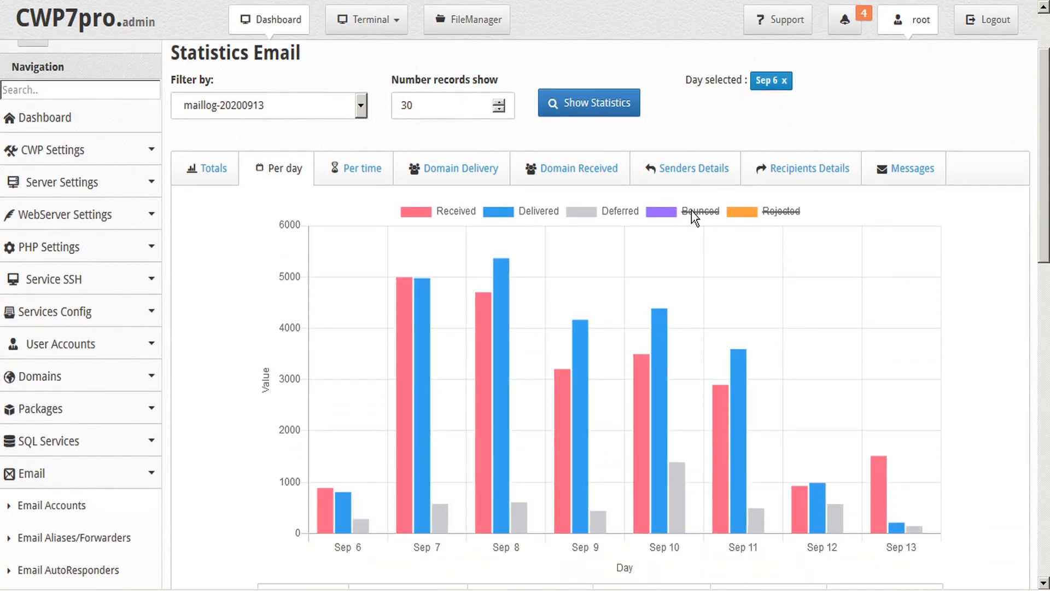
{"action": "left_click", "coordinate": [620, 212]}
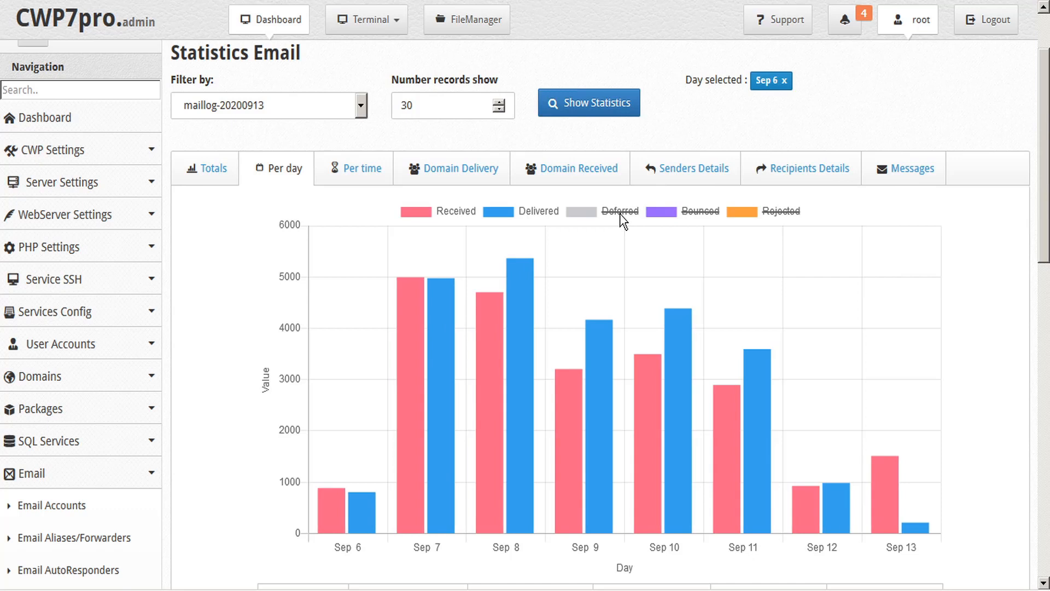
{"action": "left_click", "coordinate": [618, 212]}
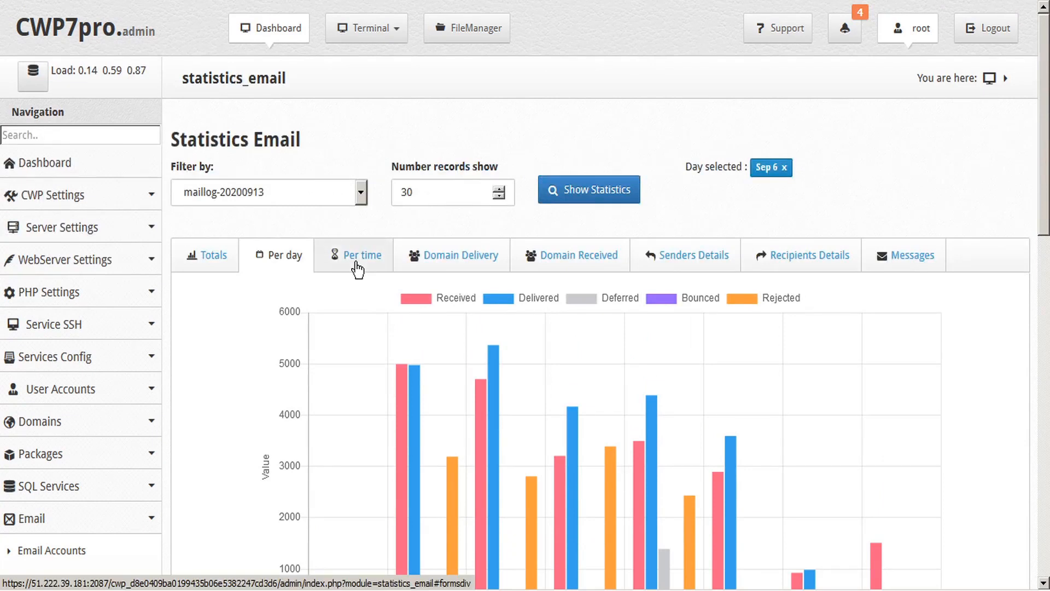
{"action": "left_click", "coordinate": [360, 255]}
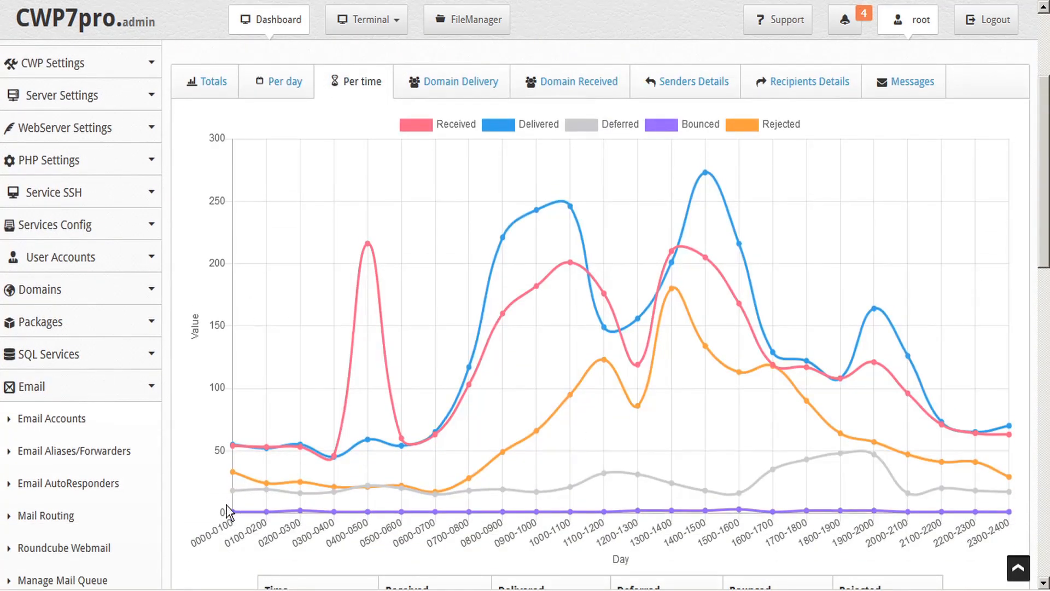
{"action": "scroll", "scroll_direction": "down", "scroll_amount": 3}
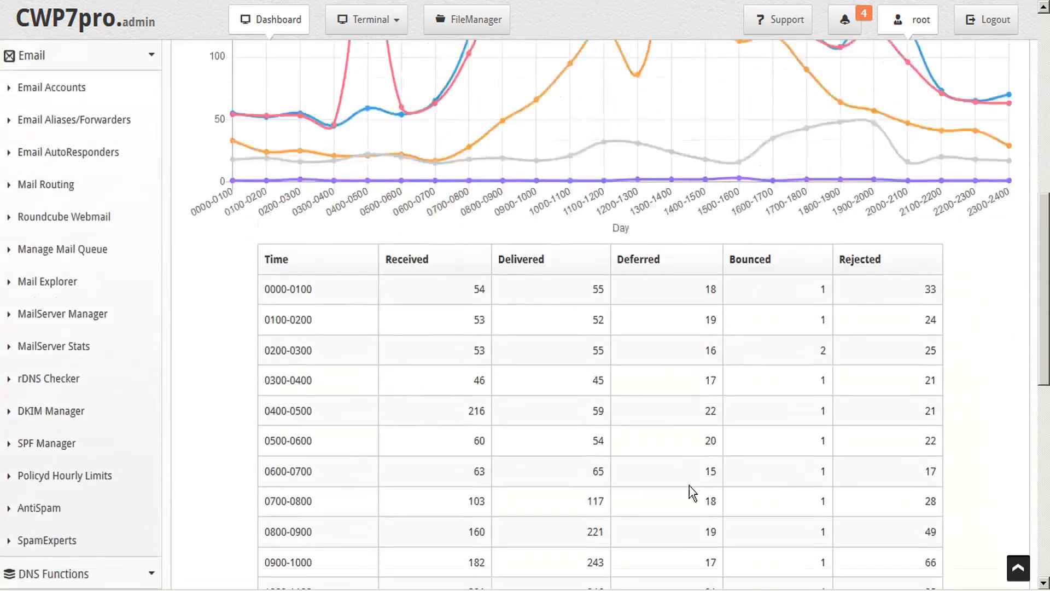
{"action": "scroll", "scroll_direction": "down", "scroll_amount": 3}
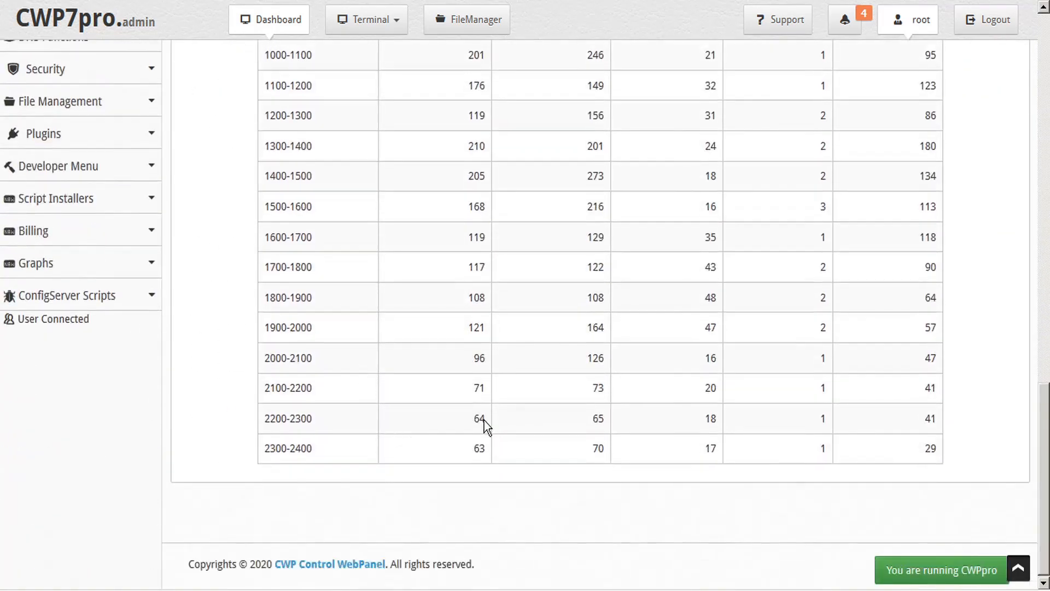
{"action": "scroll", "scroll_direction": "up", "scroll_amount": 3}
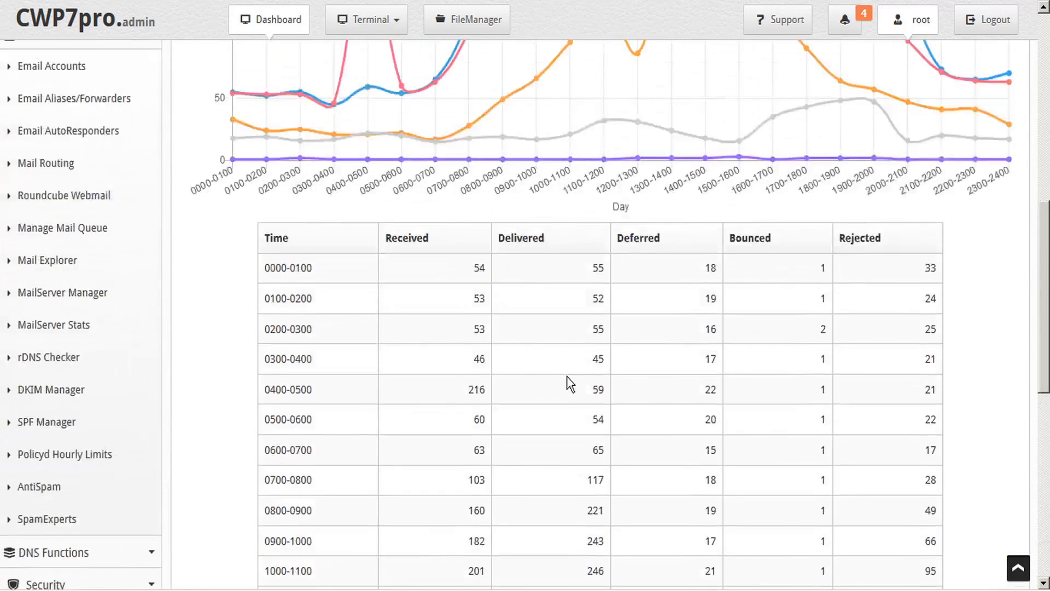
{"action": "scroll", "scroll_direction": "up", "scroll_amount": 3}
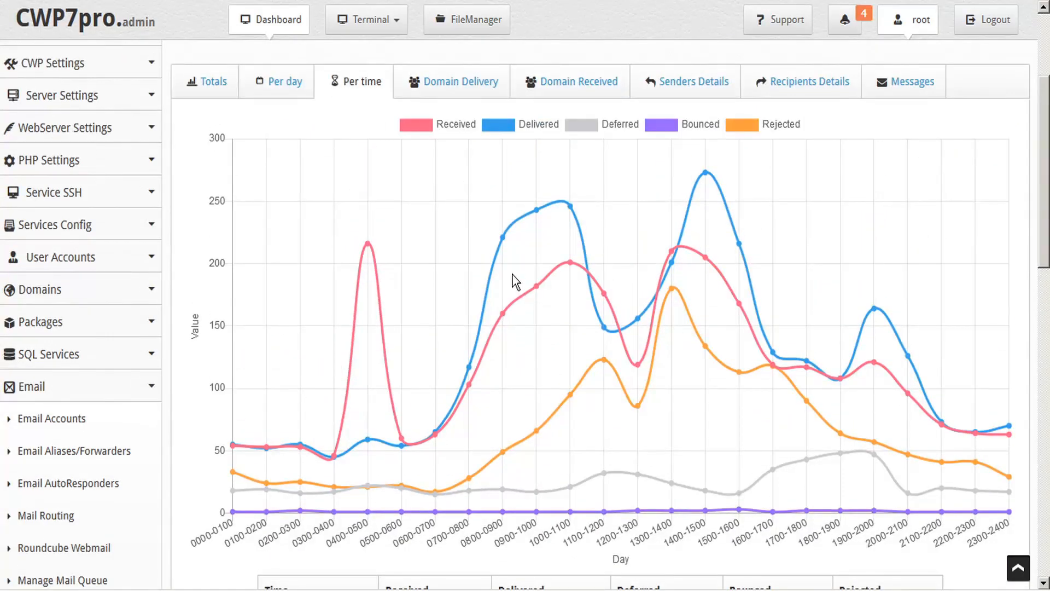
{"action": "mouse_move", "coordinate": [455, 184]}
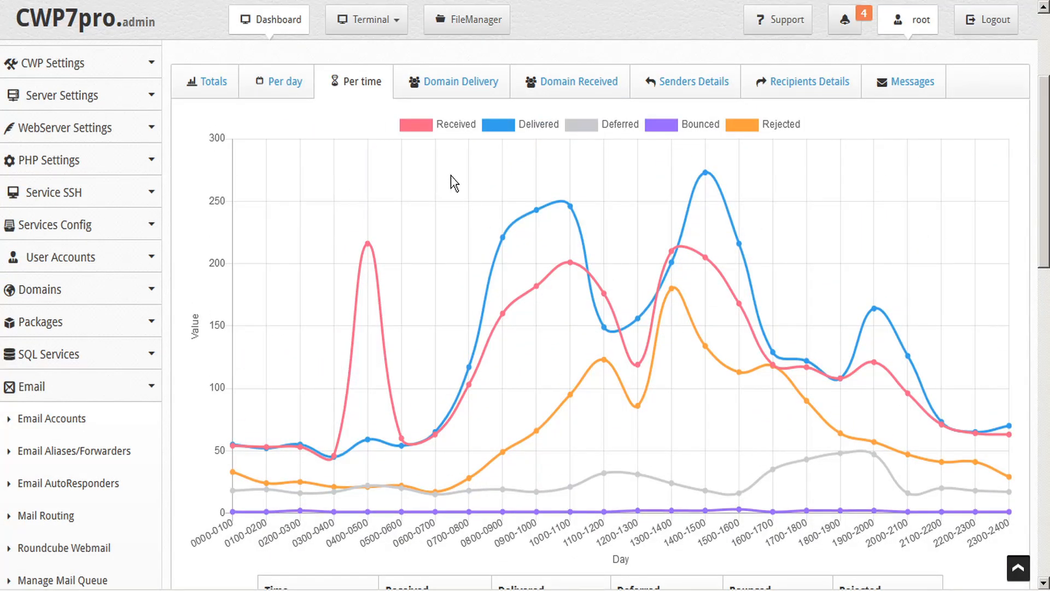
{"action": "left_click", "coordinate": [456, 125]}
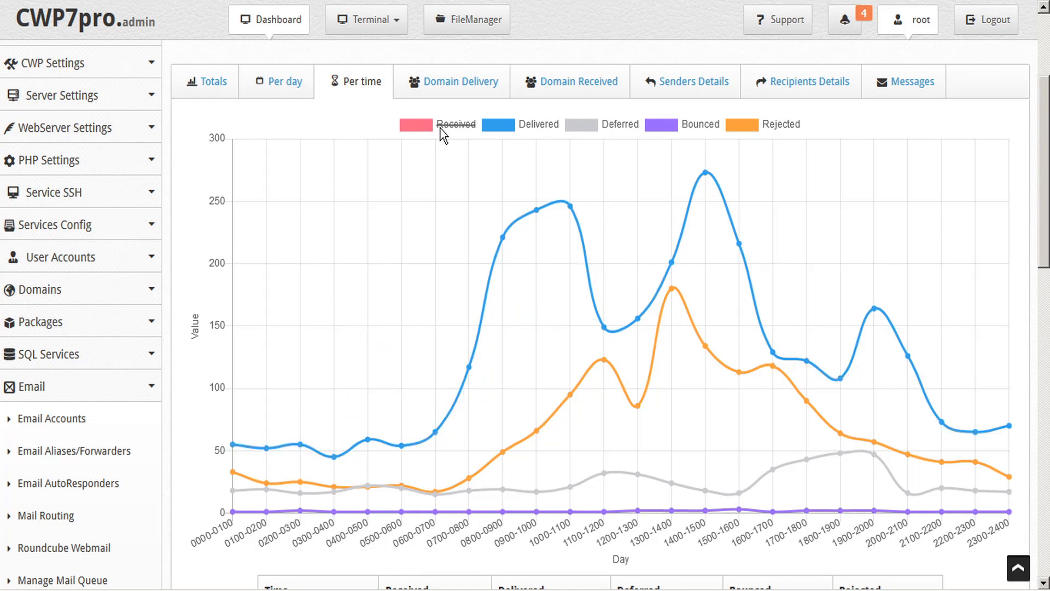
{"action": "mouse_move", "coordinate": [623, 132]}
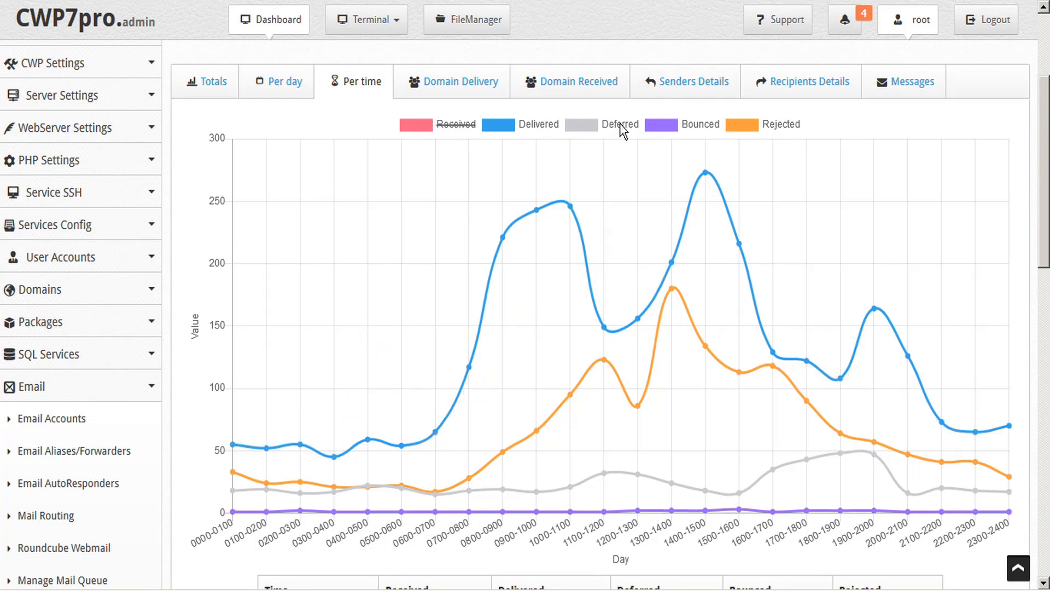
{"action": "left_click", "coordinate": [699, 125]}
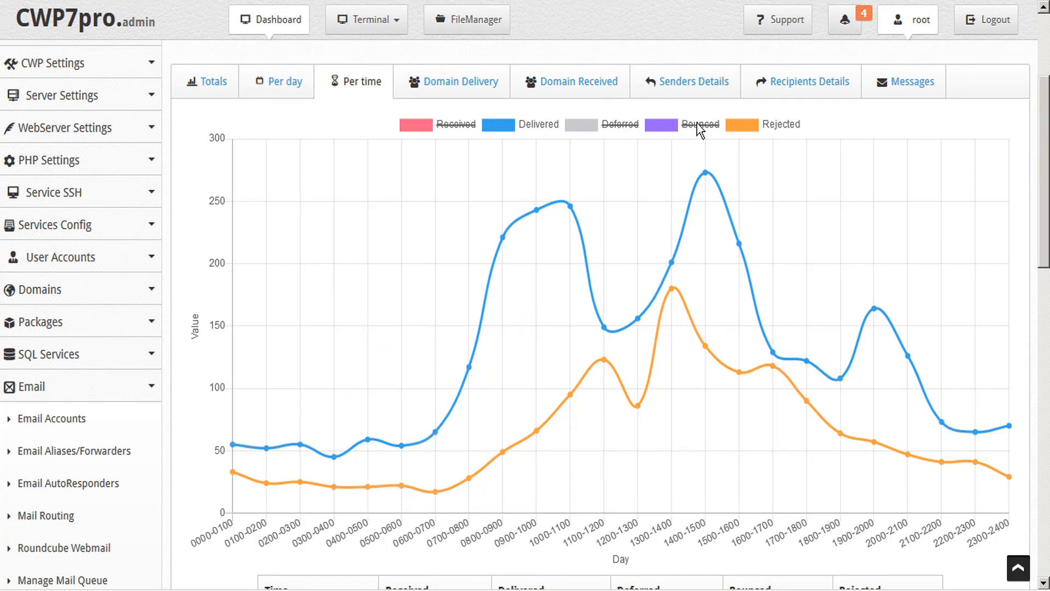
{"action": "left_click", "coordinate": [456, 124]}
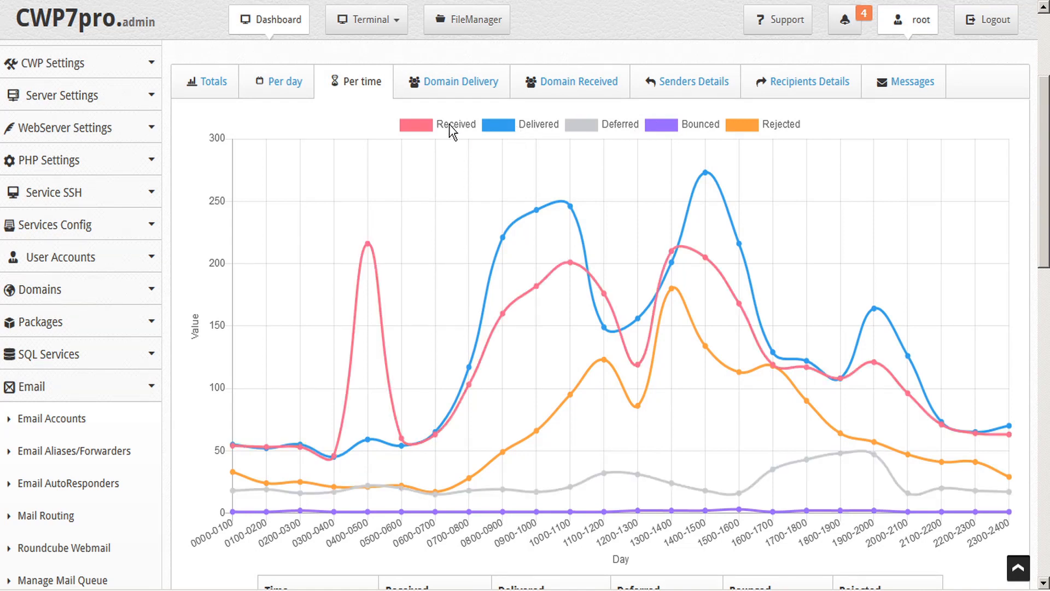
{"action": "mouse_move", "coordinate": [511, 261]}
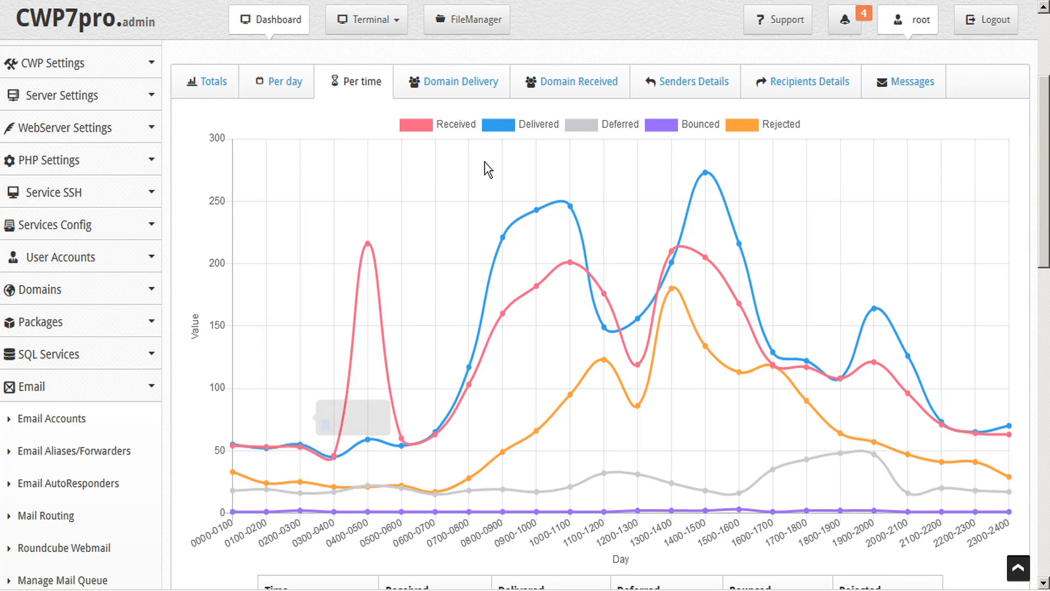
{"action": "mouse_move", "coordinate": [461, 81]}
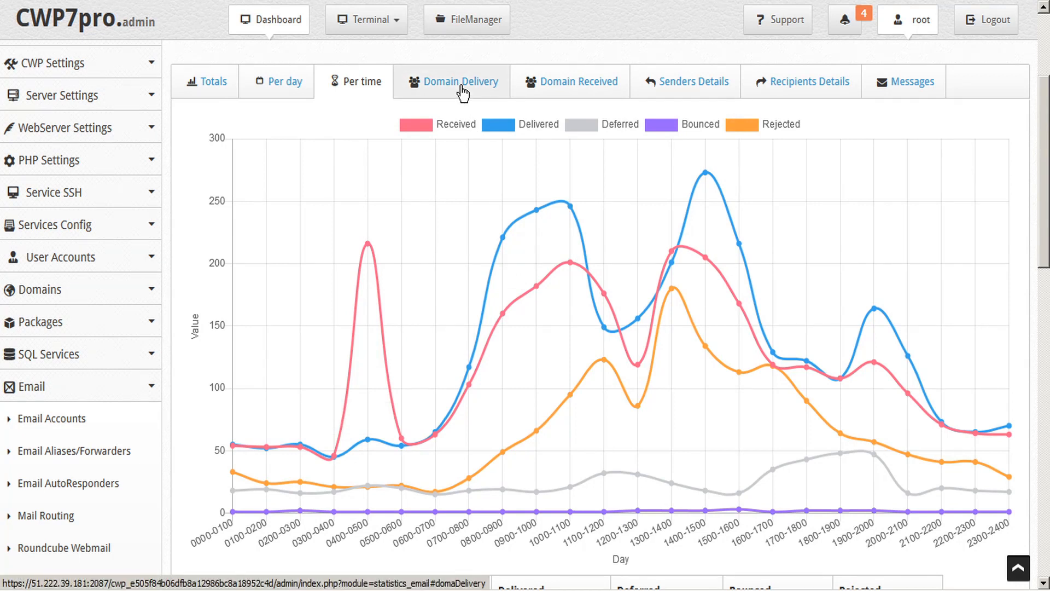
Show the Domain Delivery report's 30 domains sorted by Host/Domain.
{"action": "left_click", "coordinate": [460, 81]}
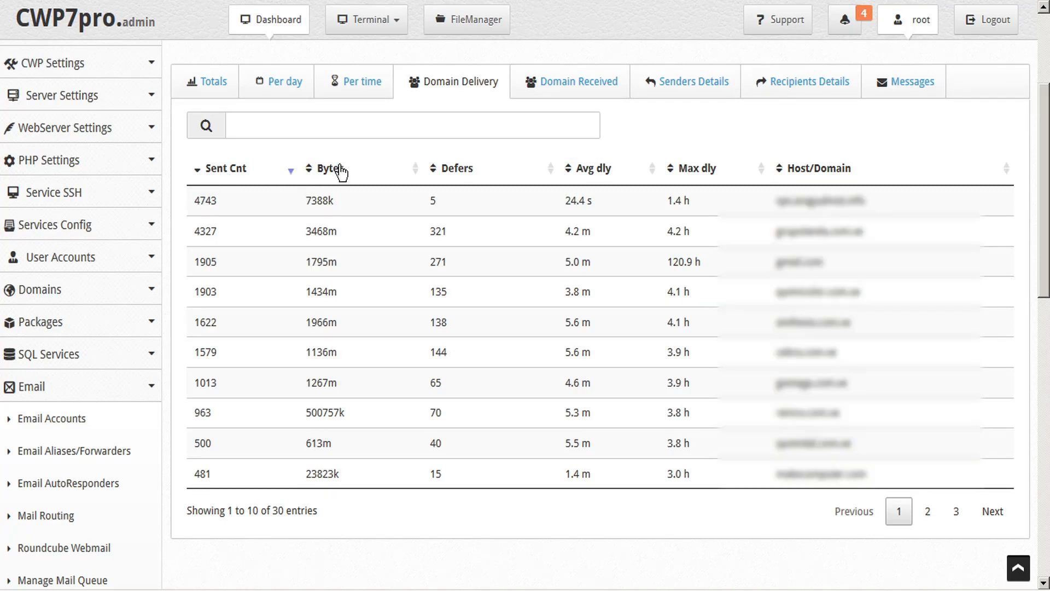
{"action": "mouse_move", "coordinate": [466, 177]}
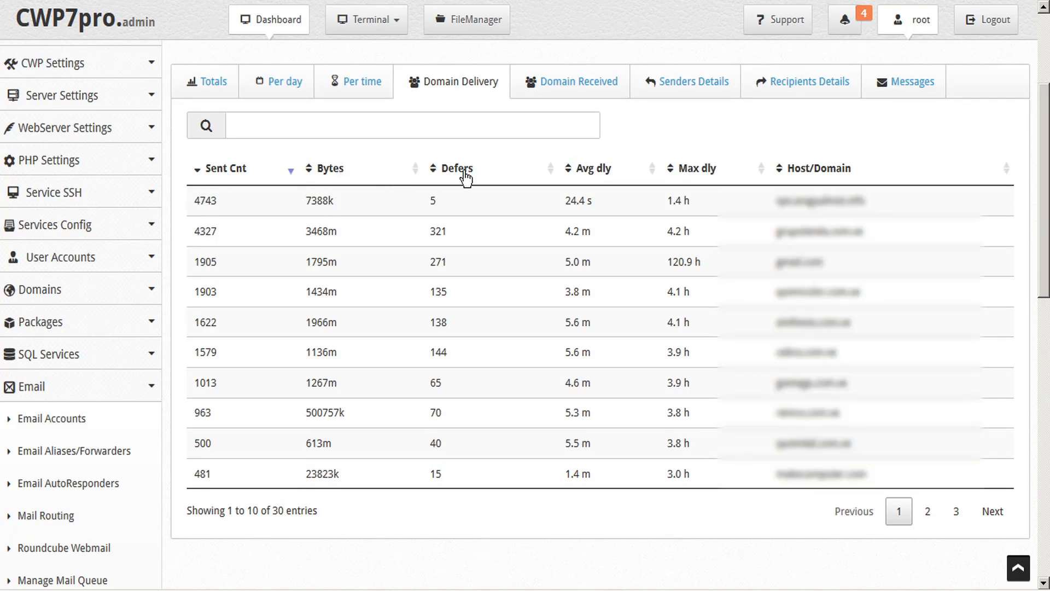
{"action": "mouse_move", "coordinate": [606, 172]}
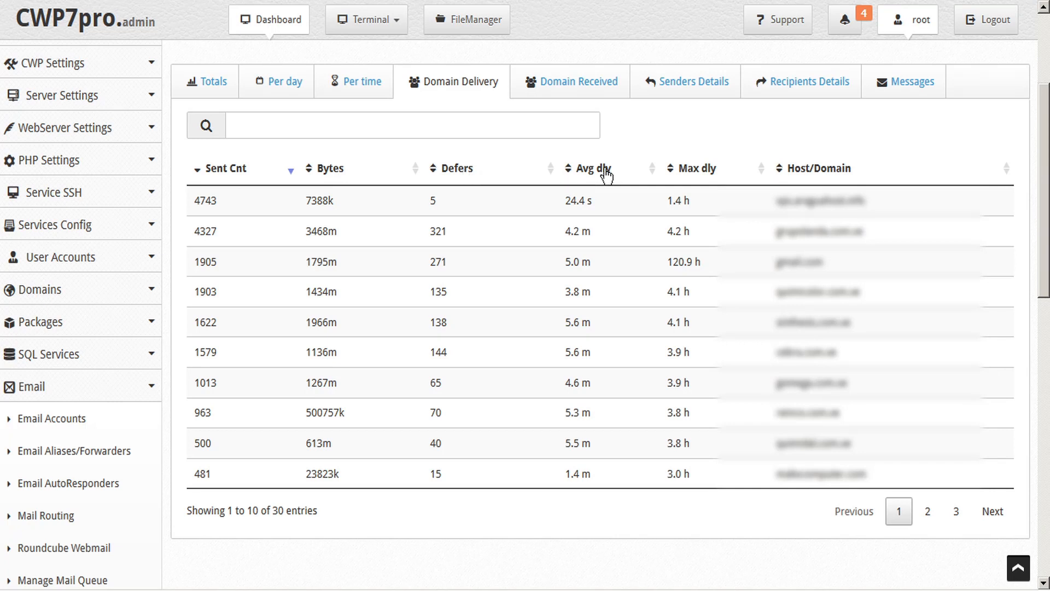
{"action": "mouse_move", "coordinate": [699, 175]}
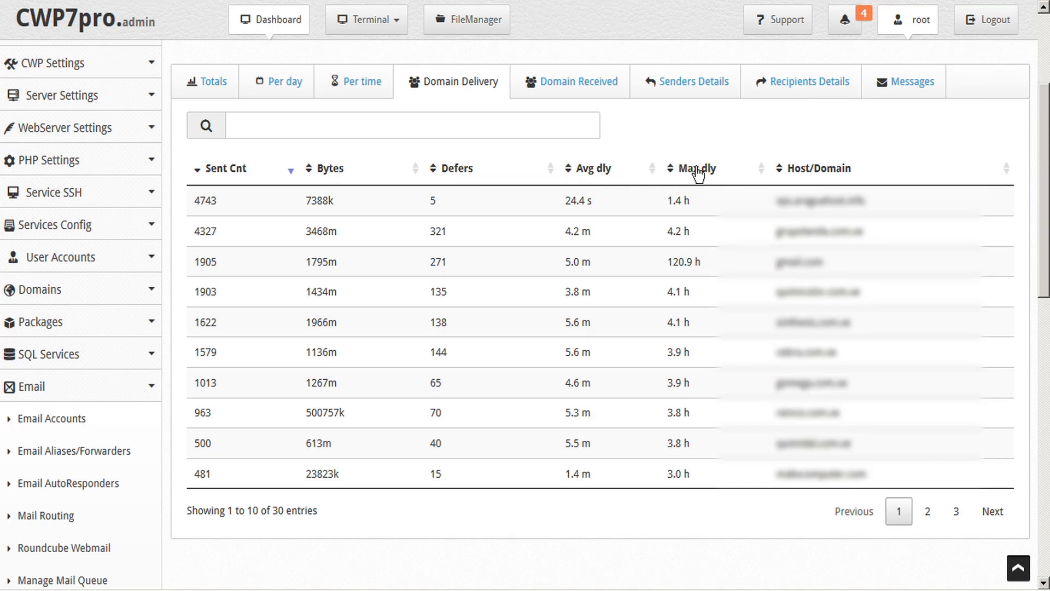
{"action": "mouse_move", "coordinate": [823, 174]}
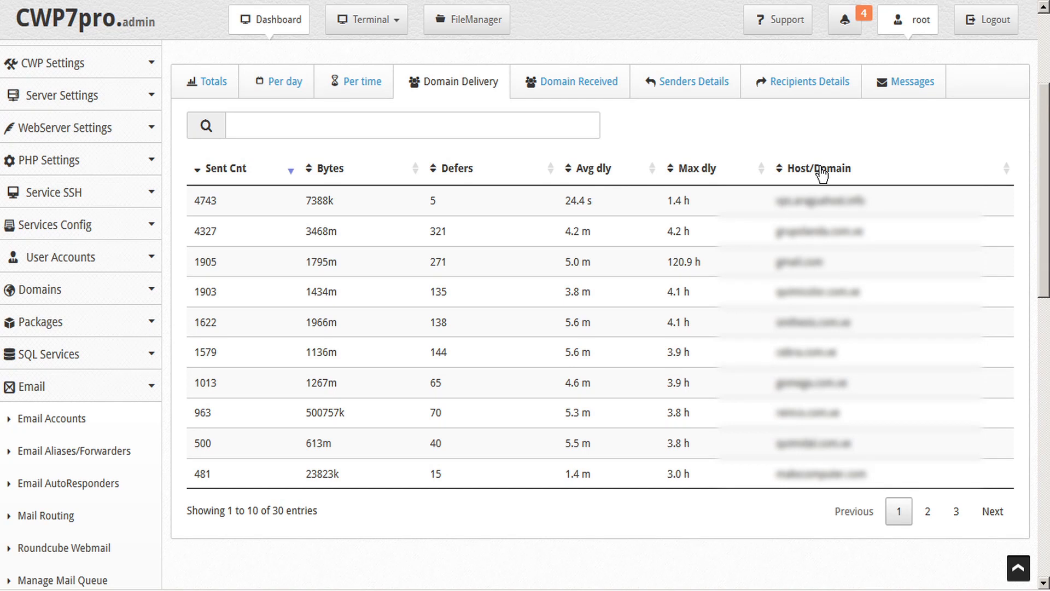
{"action": "mouse_move", "coordinate": [760, 181]}
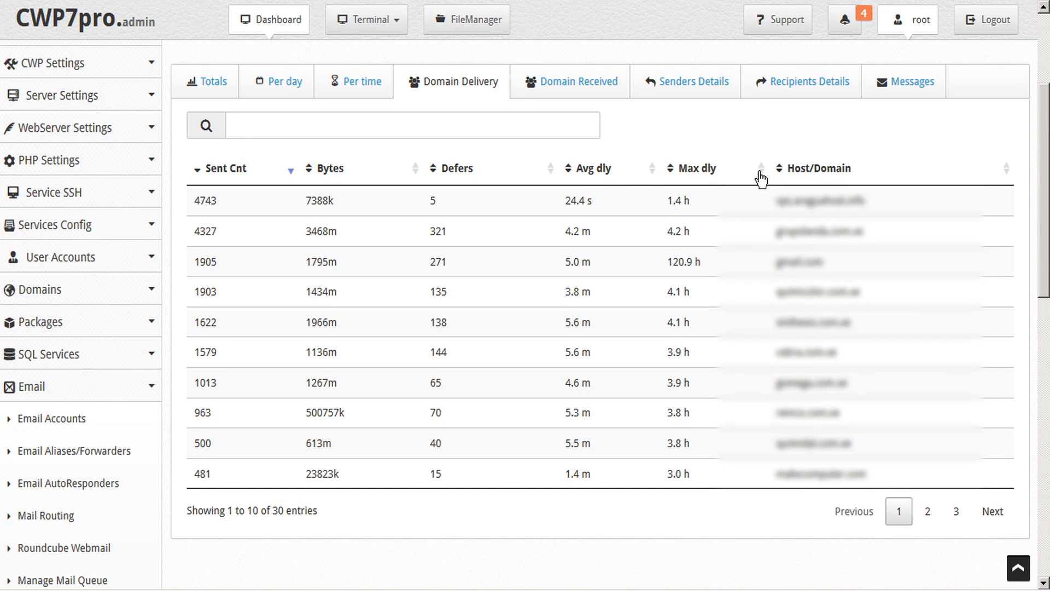
{"action": "left_click", "coordinate": [822, 168]}
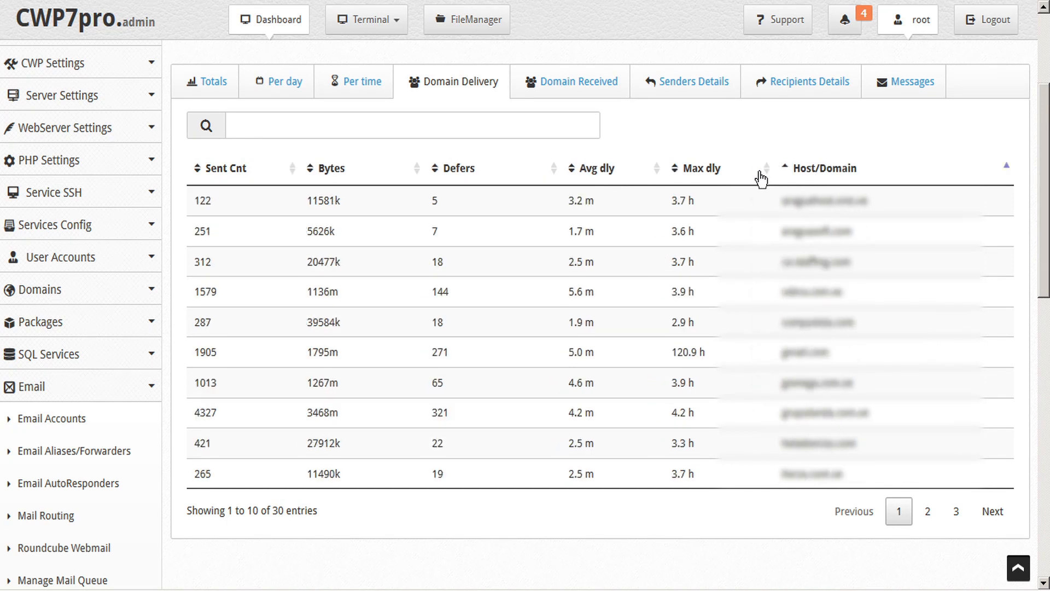
{"action": "mouse_move", "coordinate": [574, 89]}
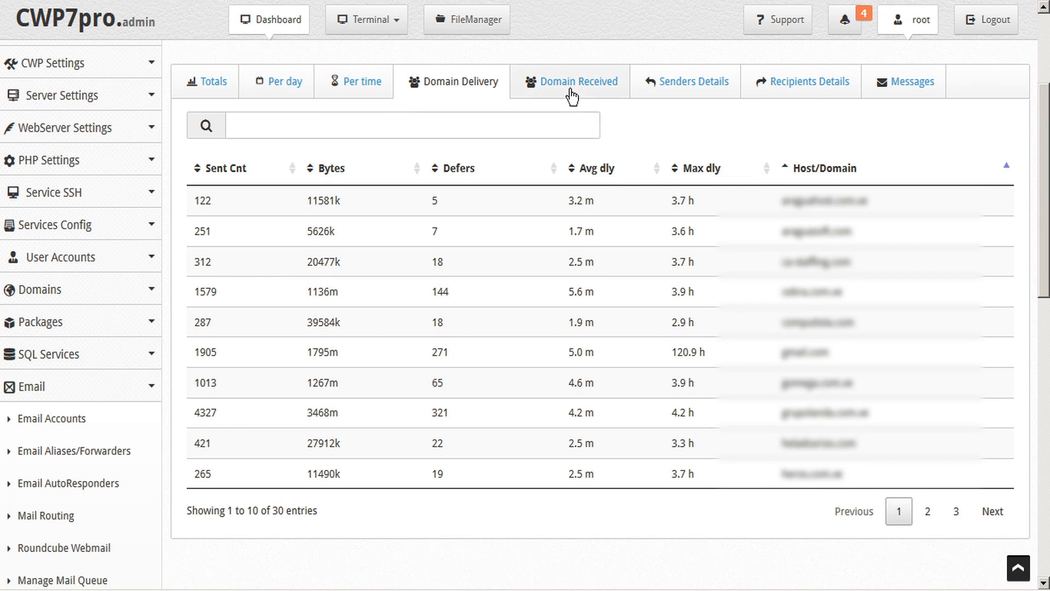
Show the Domain Received report with message counts and bytes per sending domain.
{"action": "left_click", "coordinate": [575, 80]}
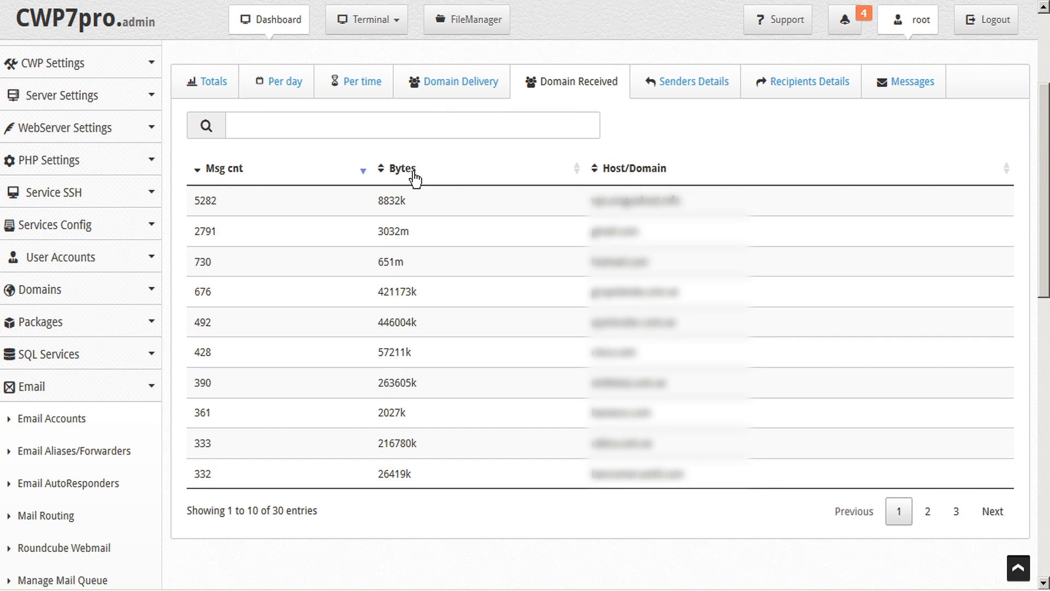
{"action": "mouse_move", "coordinate": [625, 179]}
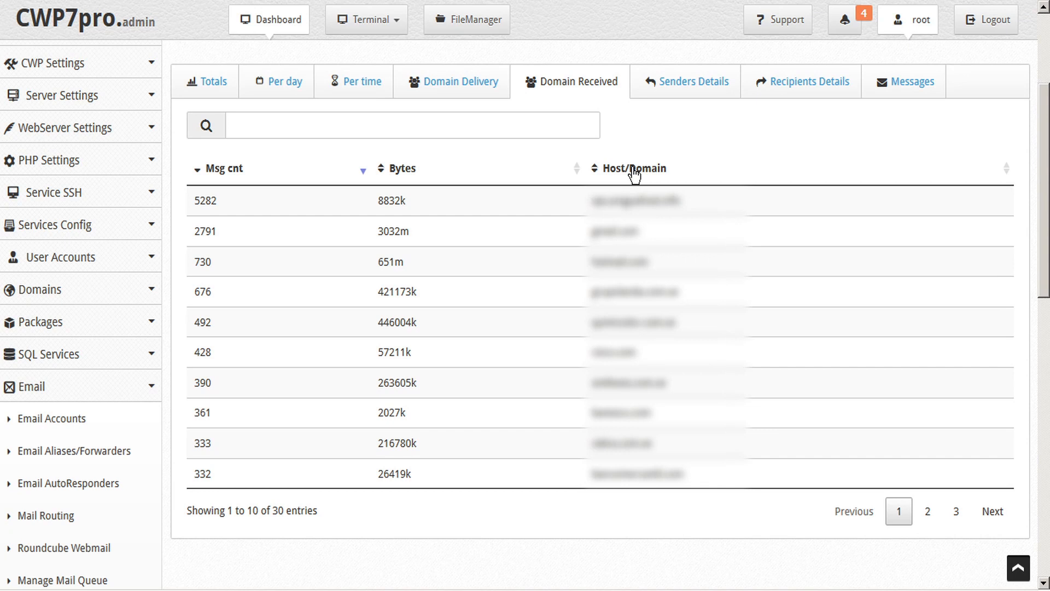
Show the Senders Details report ranking senders by message count and size.
{"action": "left_click", "coordinate": [691, 81]}
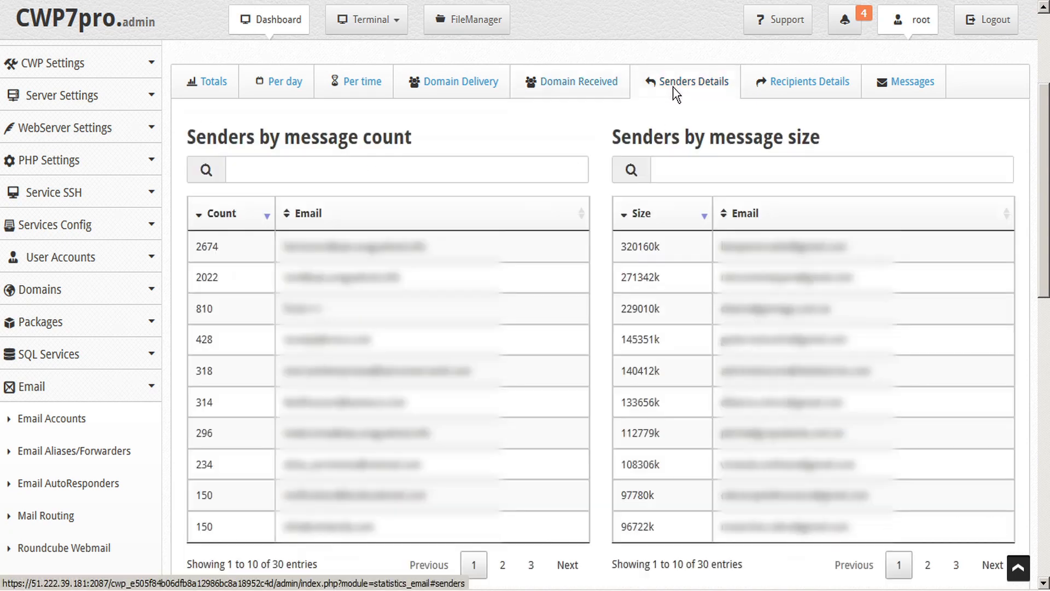
{"action": "mouse_move", "coordinate": [280, 213]}
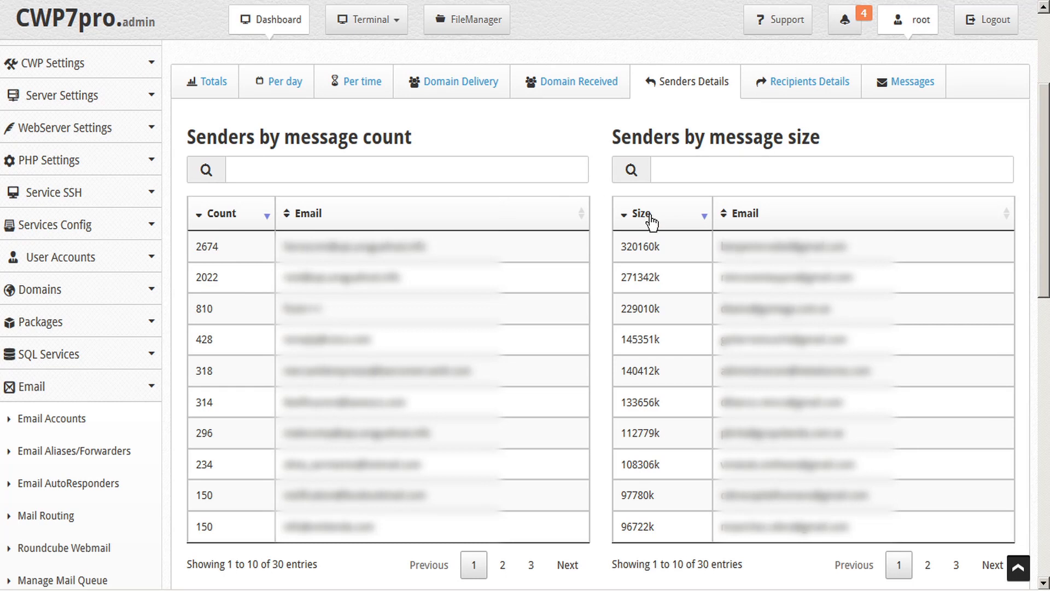
{"action": "mouse_move", "coordinate": [722, 221]}
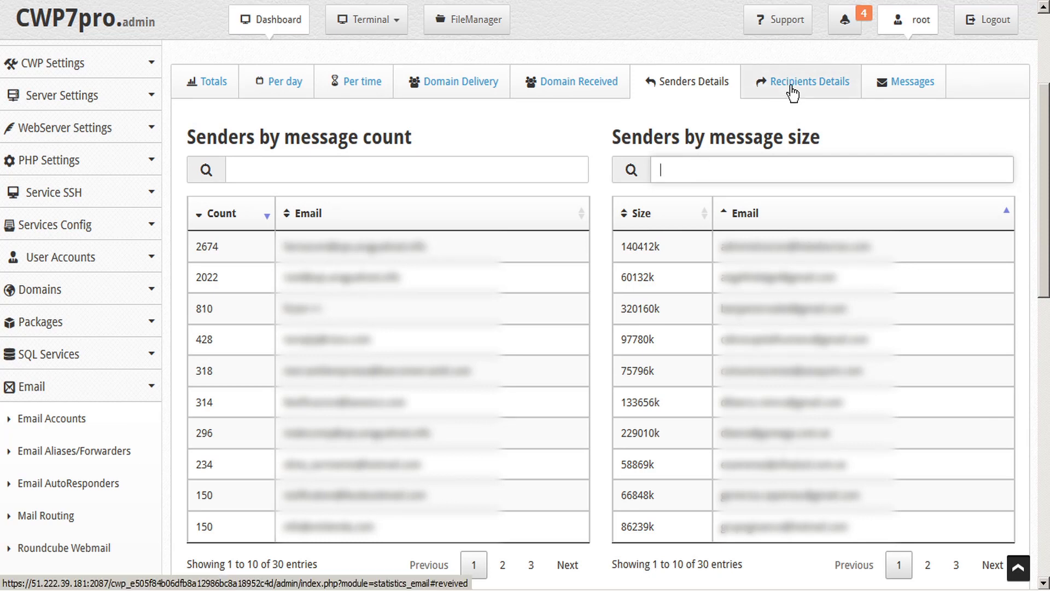
Show Recipients Details with the by-message-size table sorted by Email.
{"action": "left_click", "coordinate": [807, 81]}
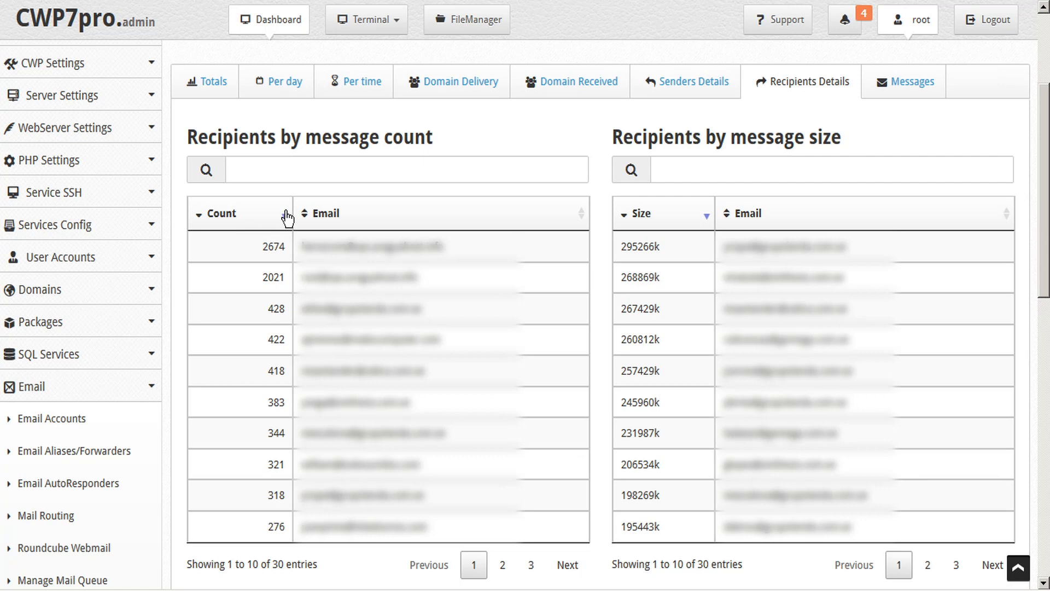
{"action": "mouse_move", "coordinate": [715, 225]}
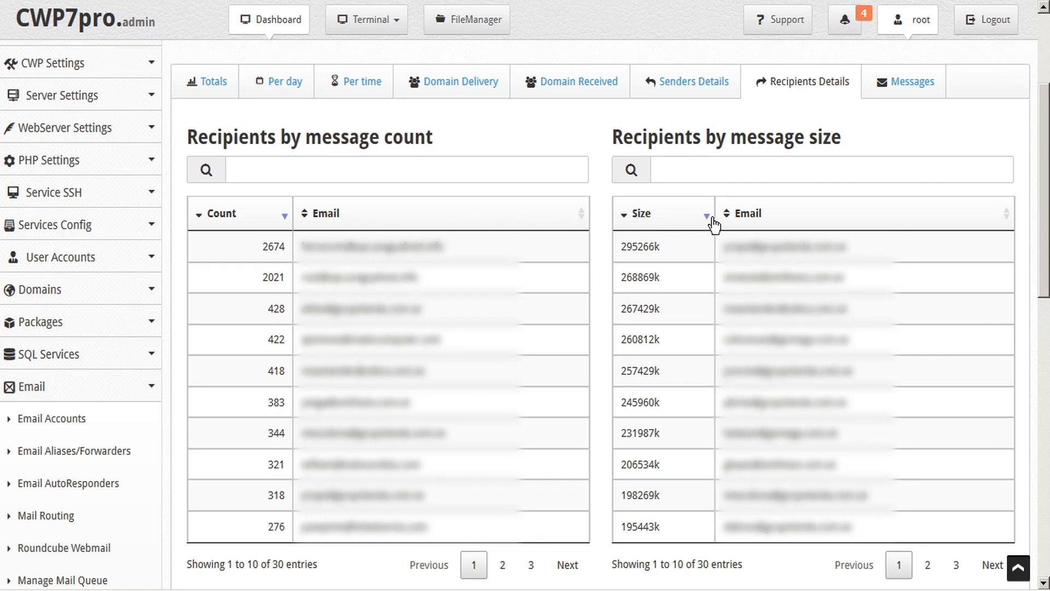
{"action": "left_click", "coordinate": [706, 214]}
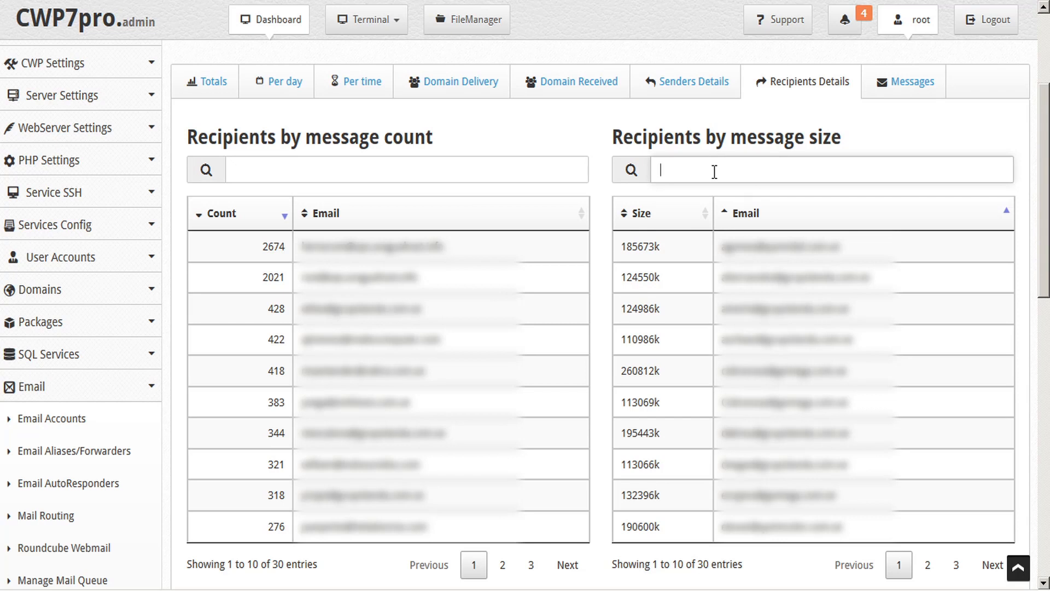
{"action": "mouse_move", "coordinate": [785, 158]}
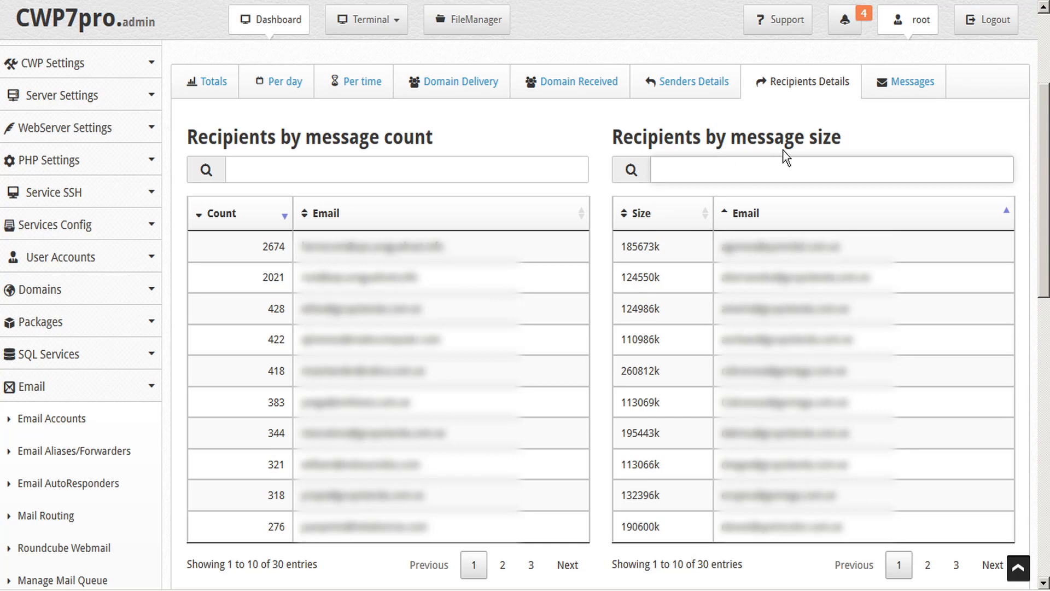
Open the Messages report for maillog-20200913 with deferral, reject and bounce details.
{"action": "left_click", "coordinate": [909, 81]}
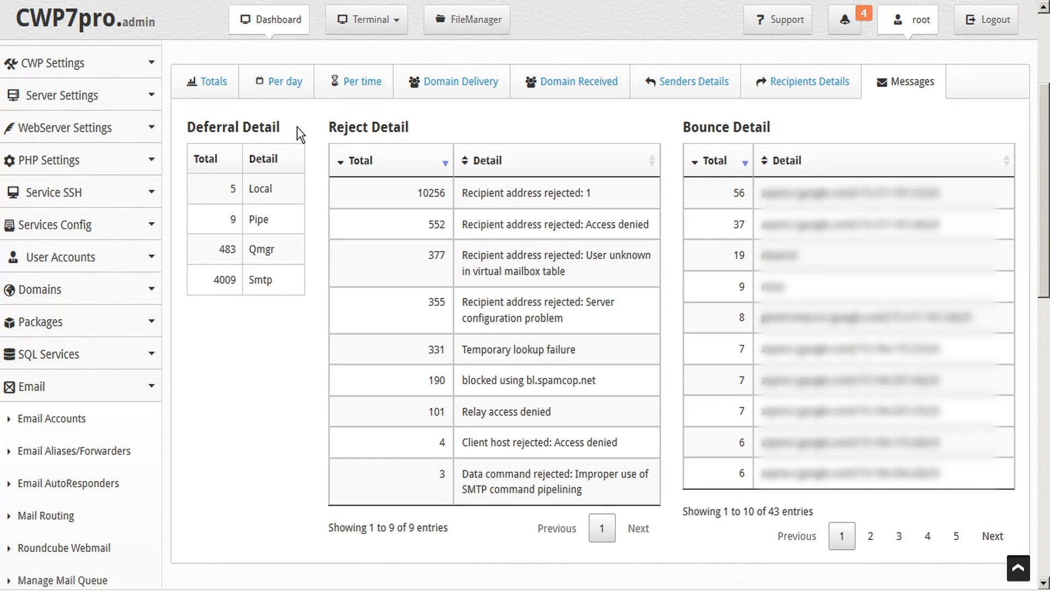
{"action": "mouse_move", "coordinate": [715, 126]}
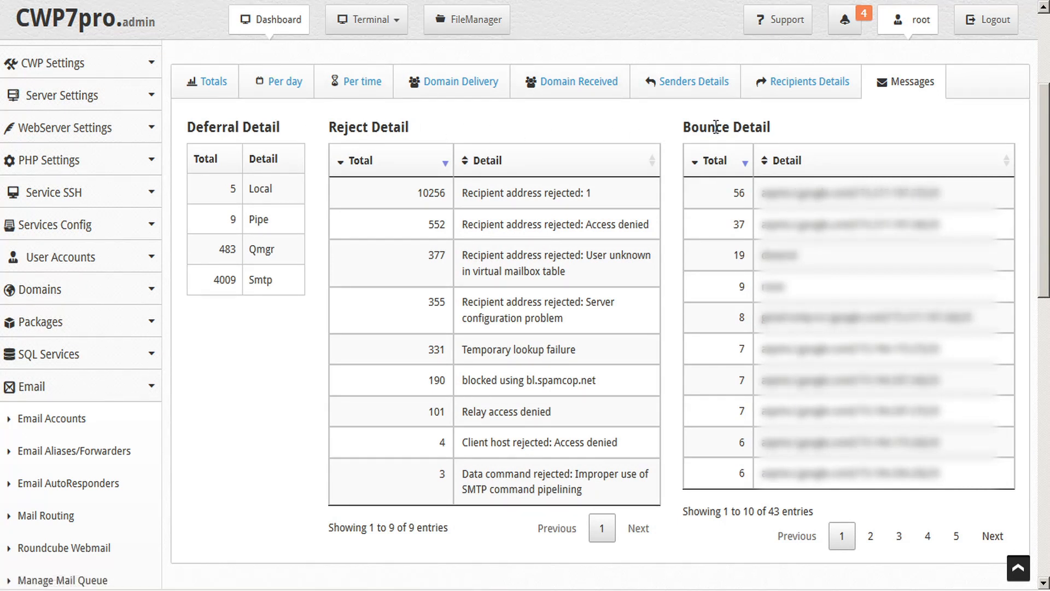
{"action": "mouse_move", "coordinate": [700, 157]}
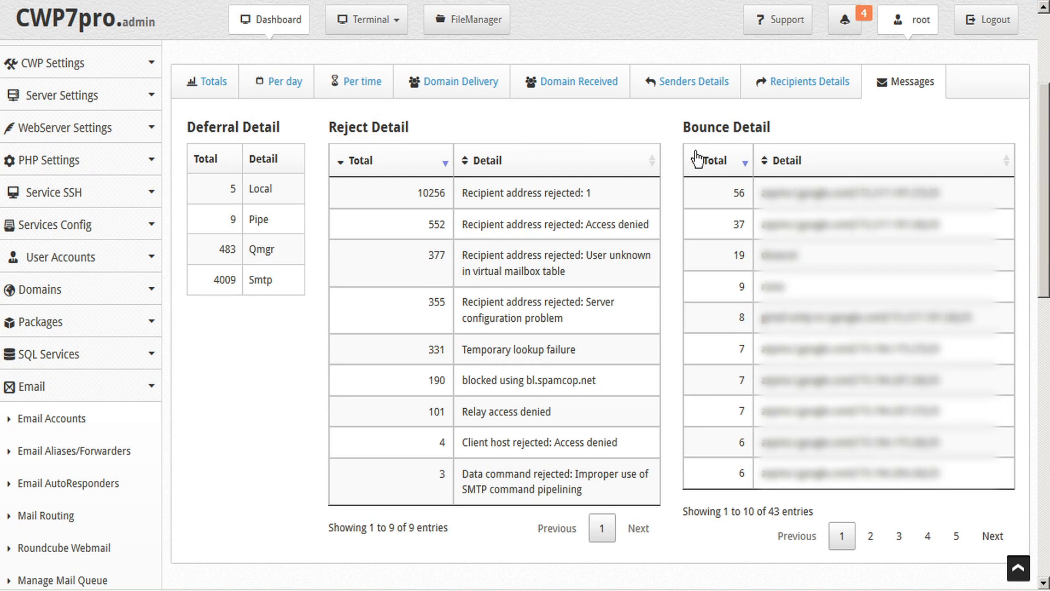
{"action": "mouse_move", "coordinate": [775, 171]}
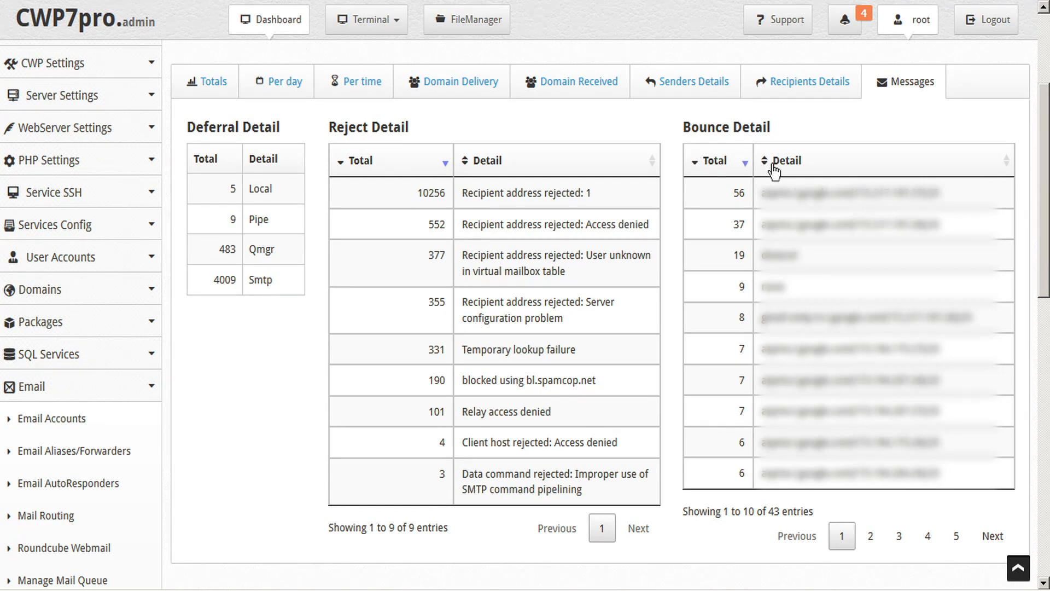